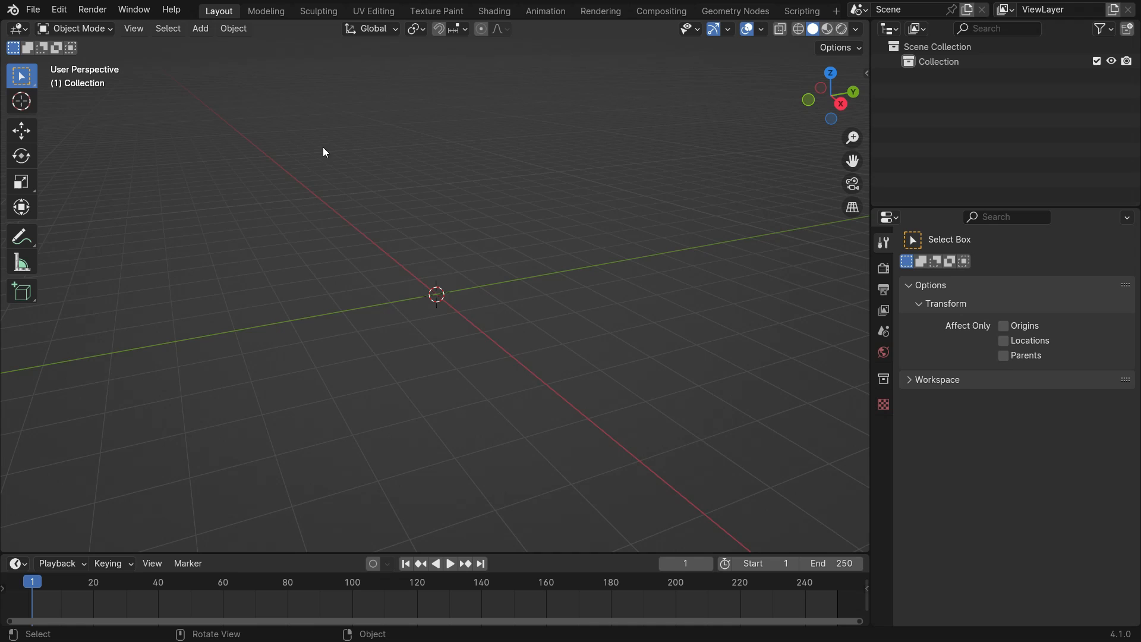
Add a cube mesh at the world origin of the empty scene
{"action": "left_click", "coordinate": [200, 28]}
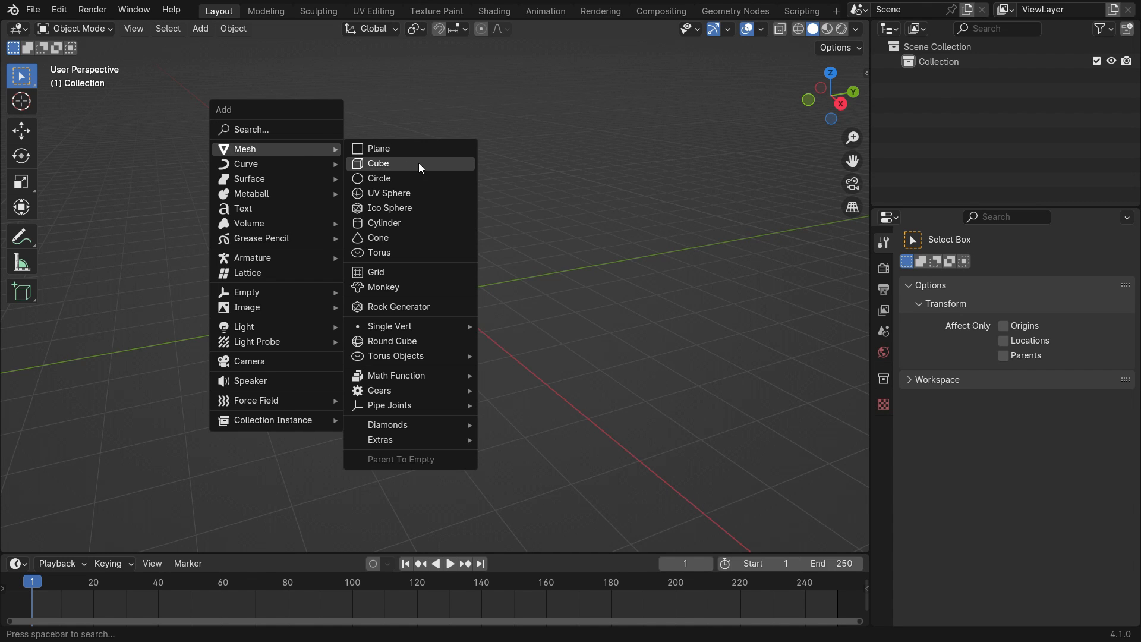
{"action": "left_click", "coordinate": [378, 163]}
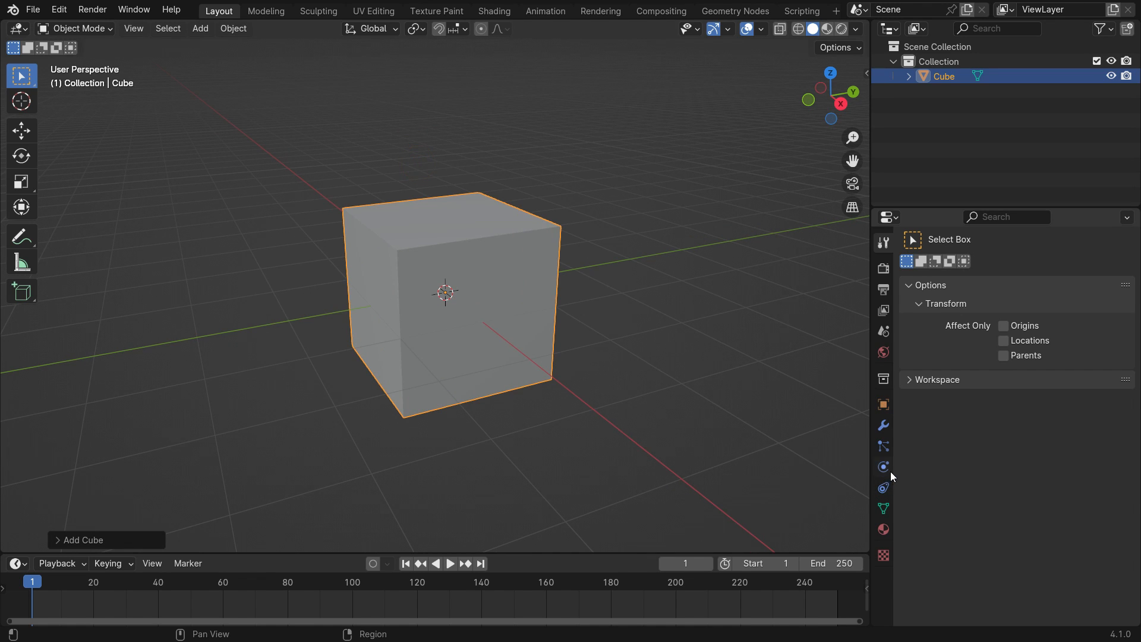
Give the cube fluid physics as a Domain with Domain Type Liquid
{"action": "left_click", "coordinate": [883, 467]}
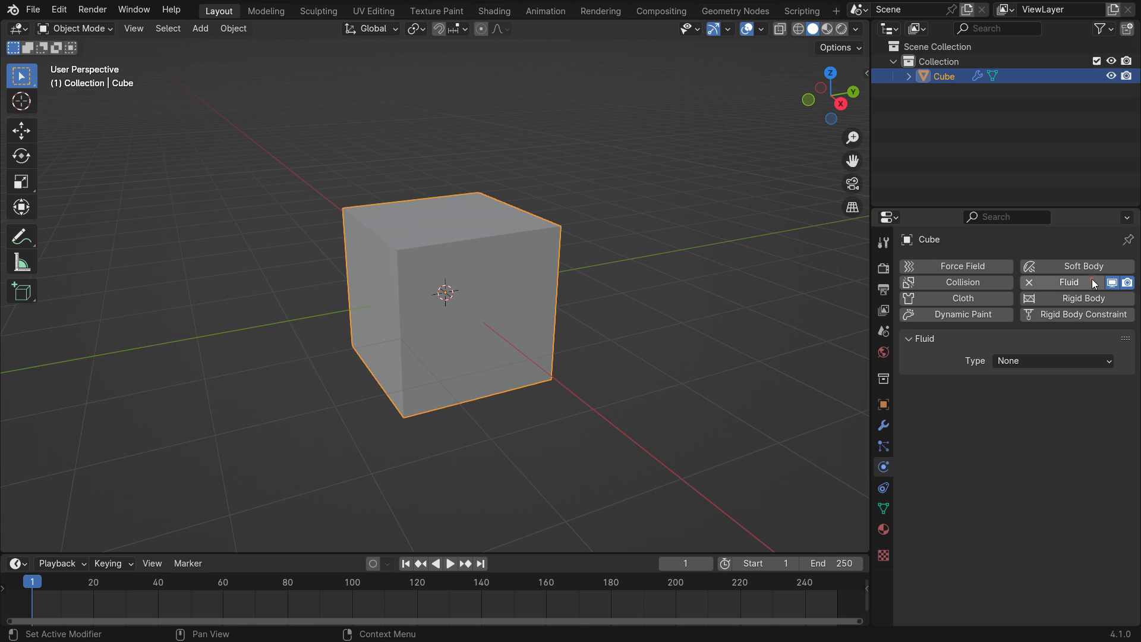
{"action": "left_click", "coordinate": [1050, 360]}
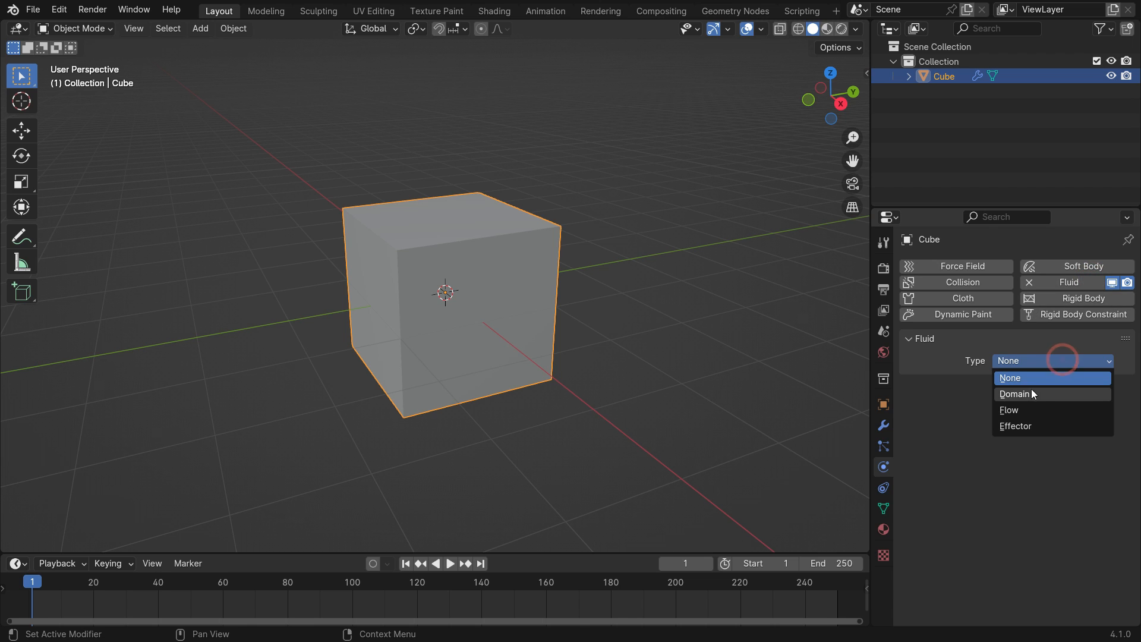
{"action": "left_click", "coordinate": [1014, 394]}
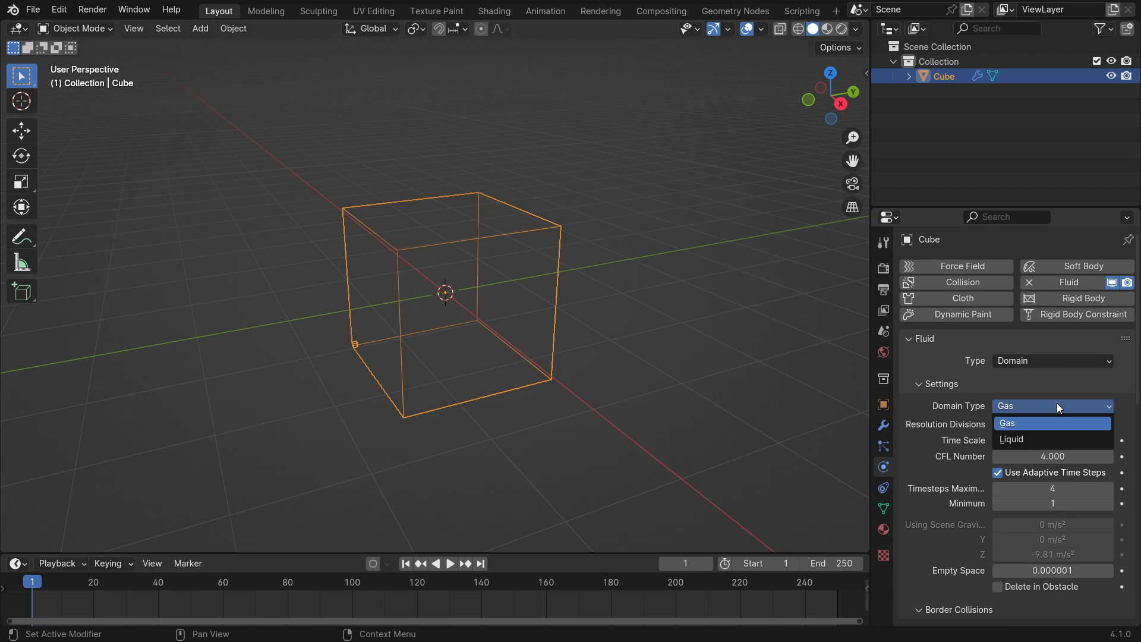
{"action": "left_click", "coordinate": [1011, 439]}
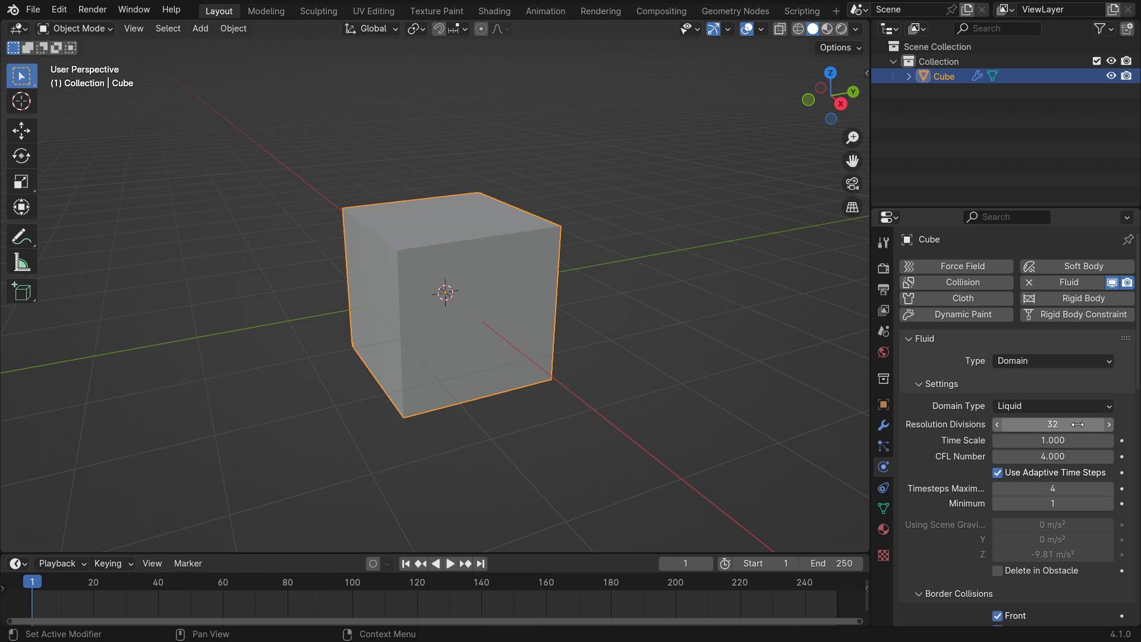
Set the domain cache to Modular, resumable, ending at frame 100
{"action": "scroll", "scroll_direction": "down", "scroll_amount": 3}
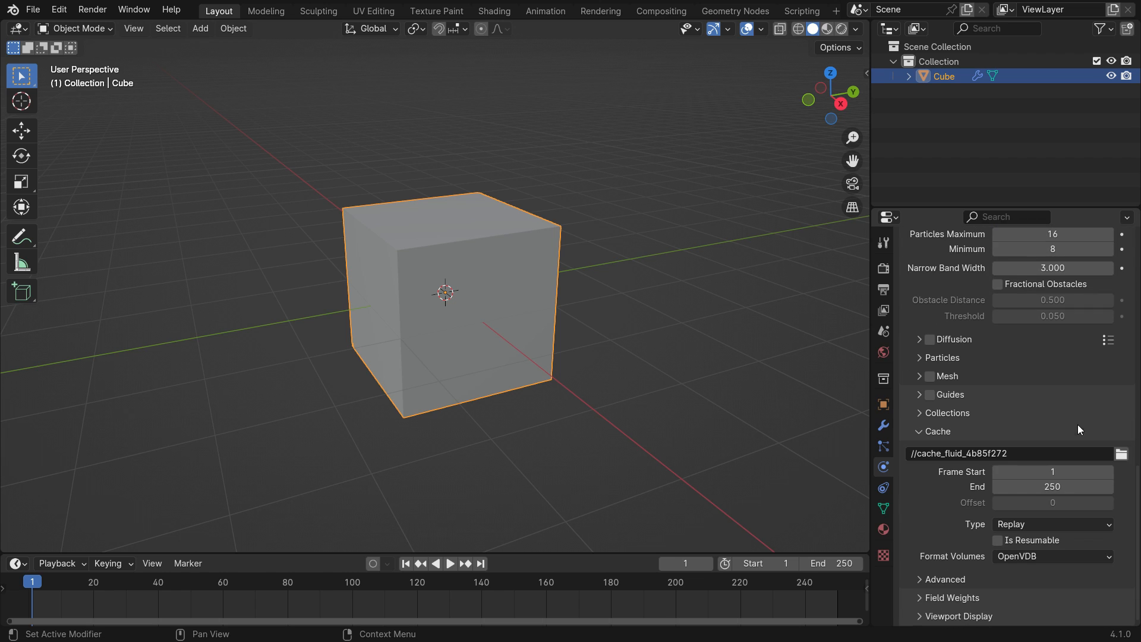
{"action": "left_click", "coordinate": [1051, 525]}
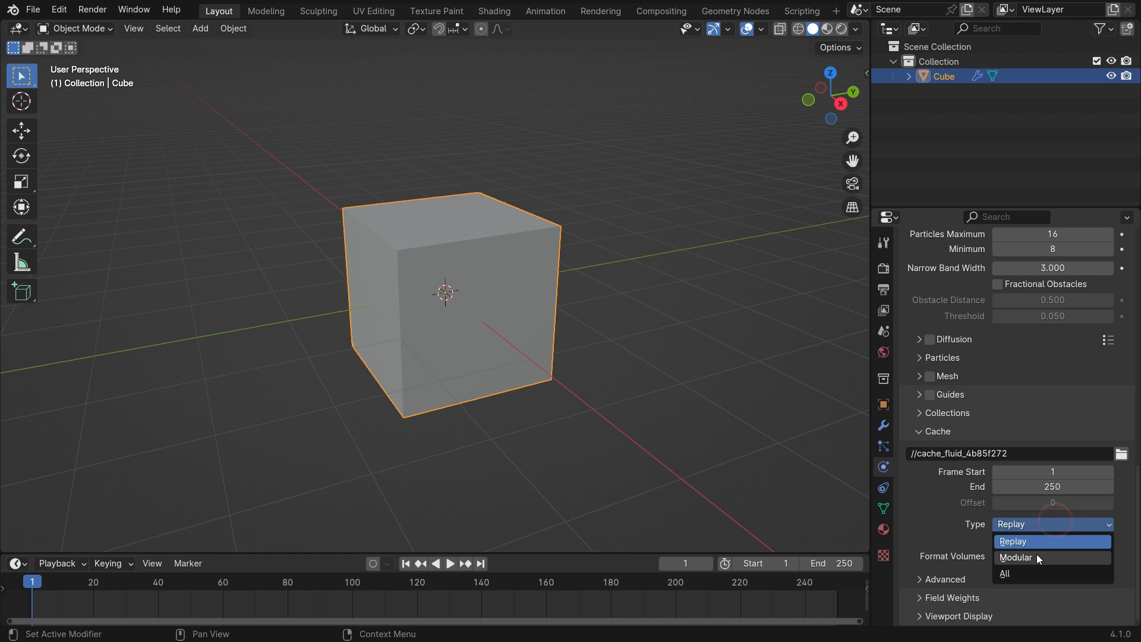
{"action": "left_click", "coordinate": [1014, 558]}
{"action": "type", "text": "100"}
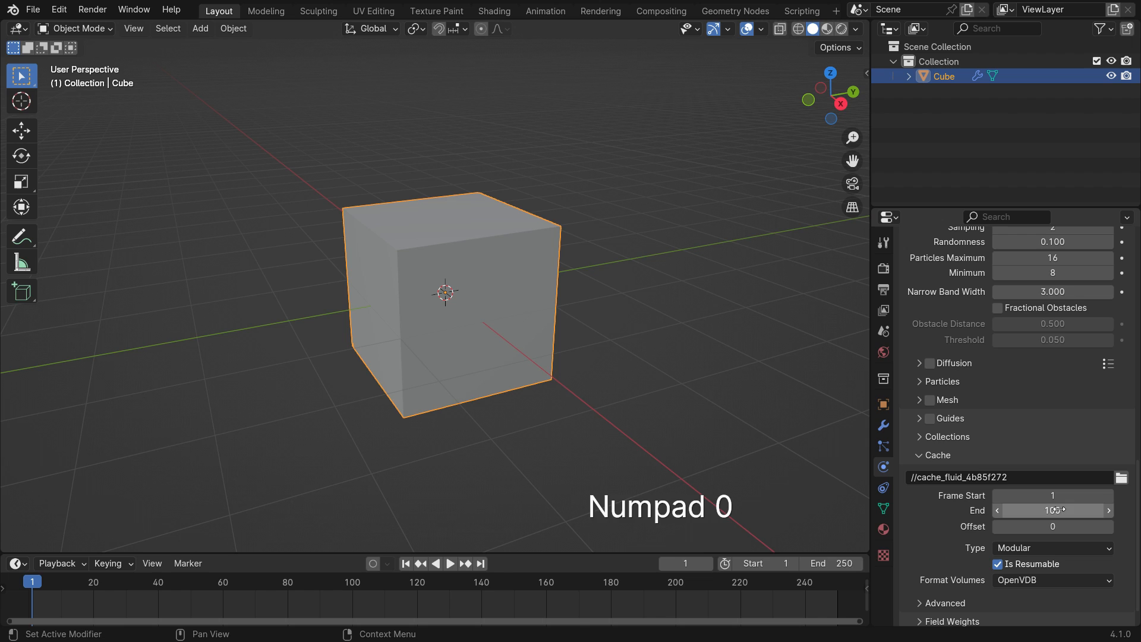
{"action": "left_click", "coordinate": [832, 563]}
{"action": "type", "text": "100"}
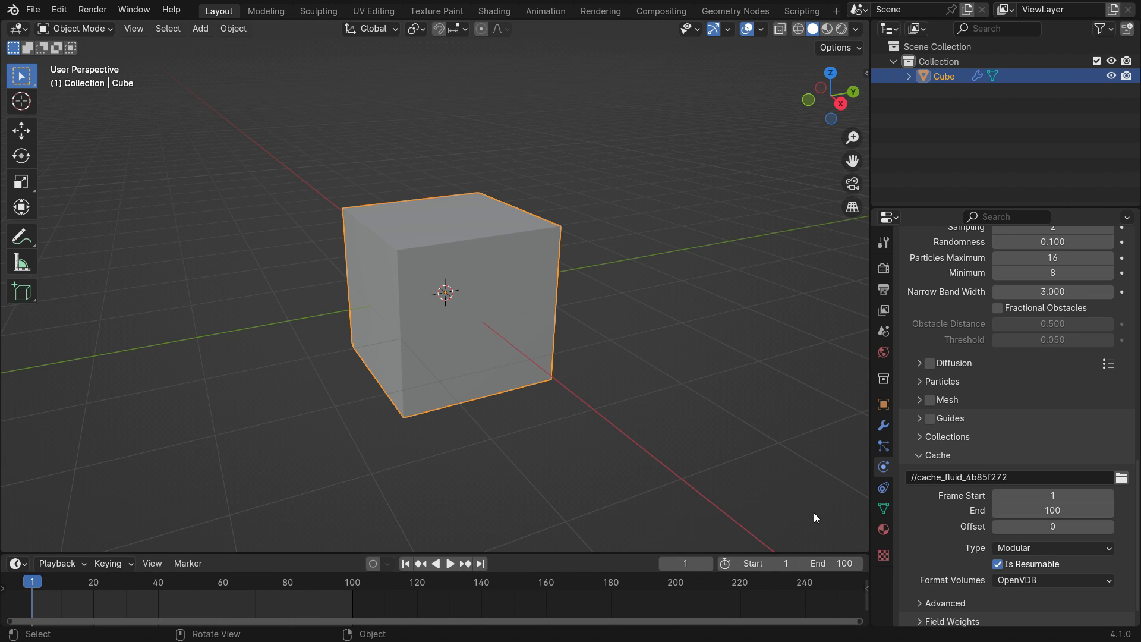
Enable Guides on the liquid domain, keeping weight 2, size 5 and domain velocity source
{"action": "left_click", "coordinate": [919, 418]}
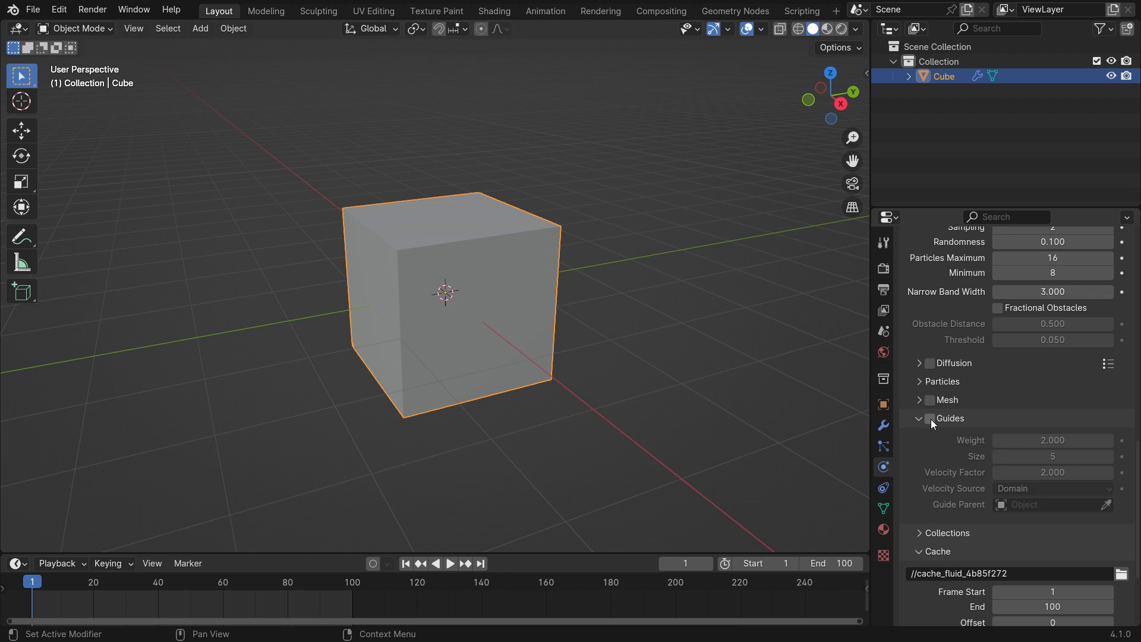
{"action": "left_click", "coordinate": [931, 435]}
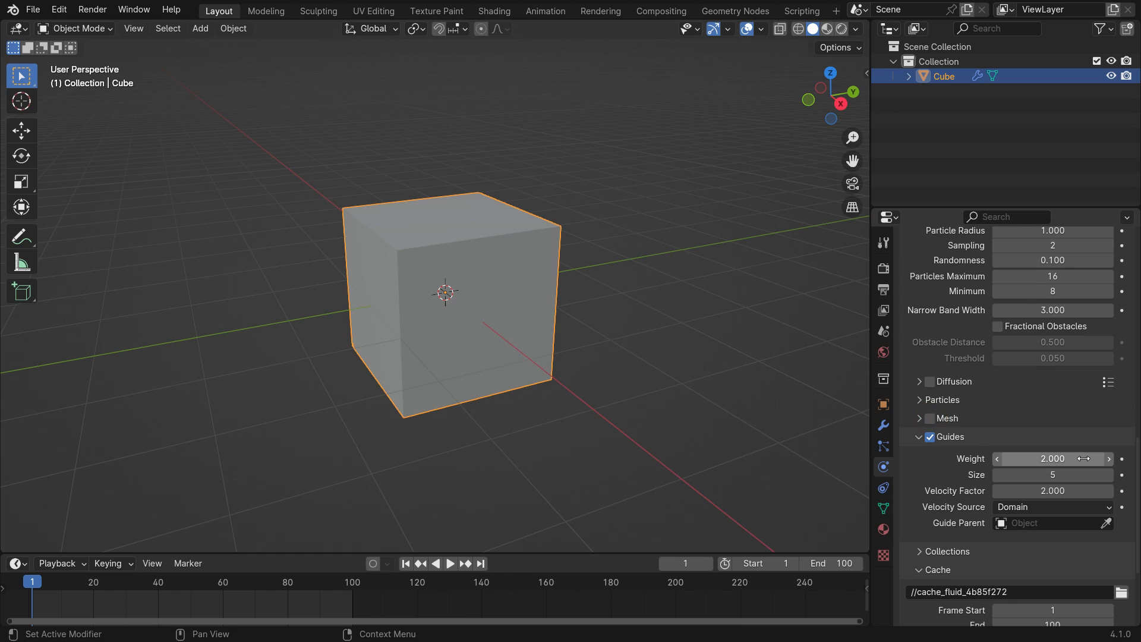
{"action": "left_click", "coordinate": [1052, 506]}
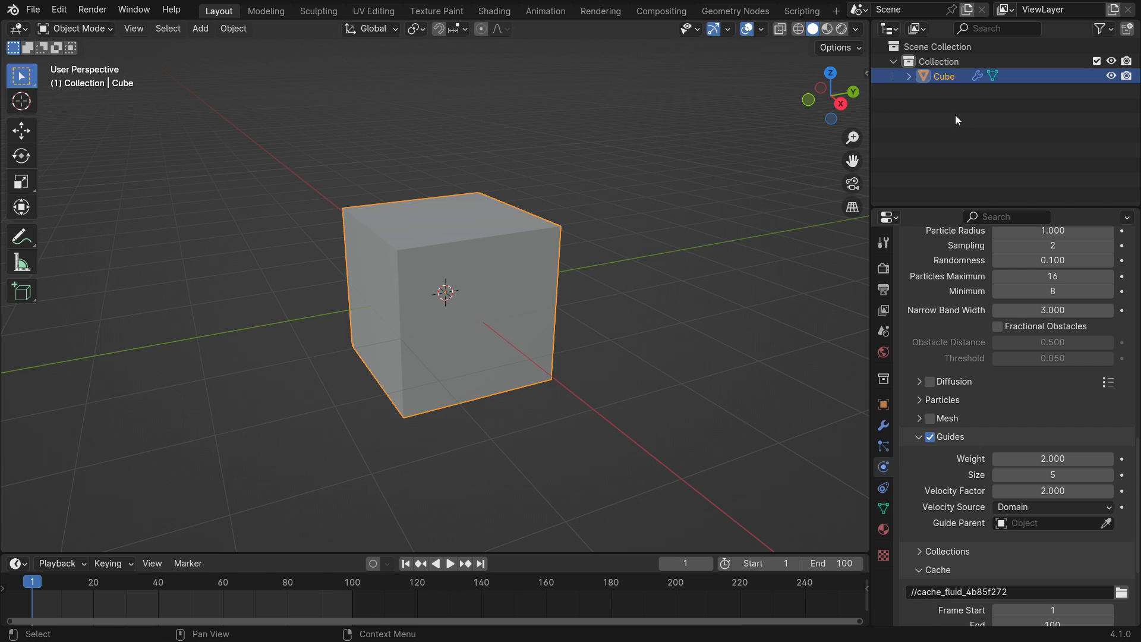
Rename the cube to 'Fluid Domain' and switch the viewport to wireframe shading
{"action": "double_click", "coordinate": [947, 76]}
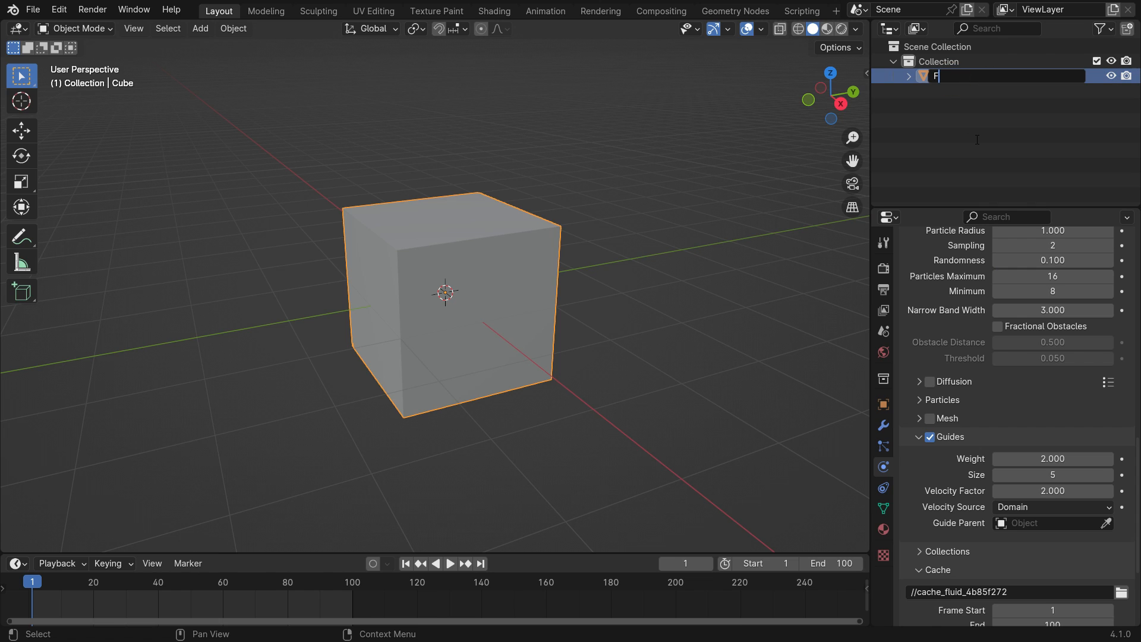
{"action": "type", "text": "luid Do"}
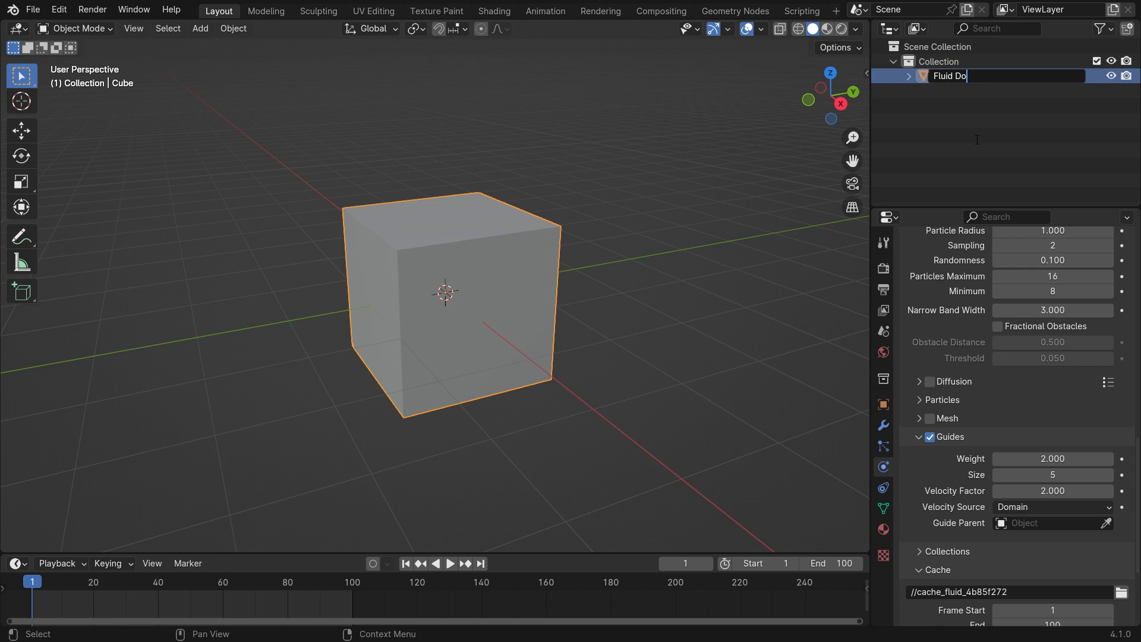
{"action": "key", "text": "Return"}
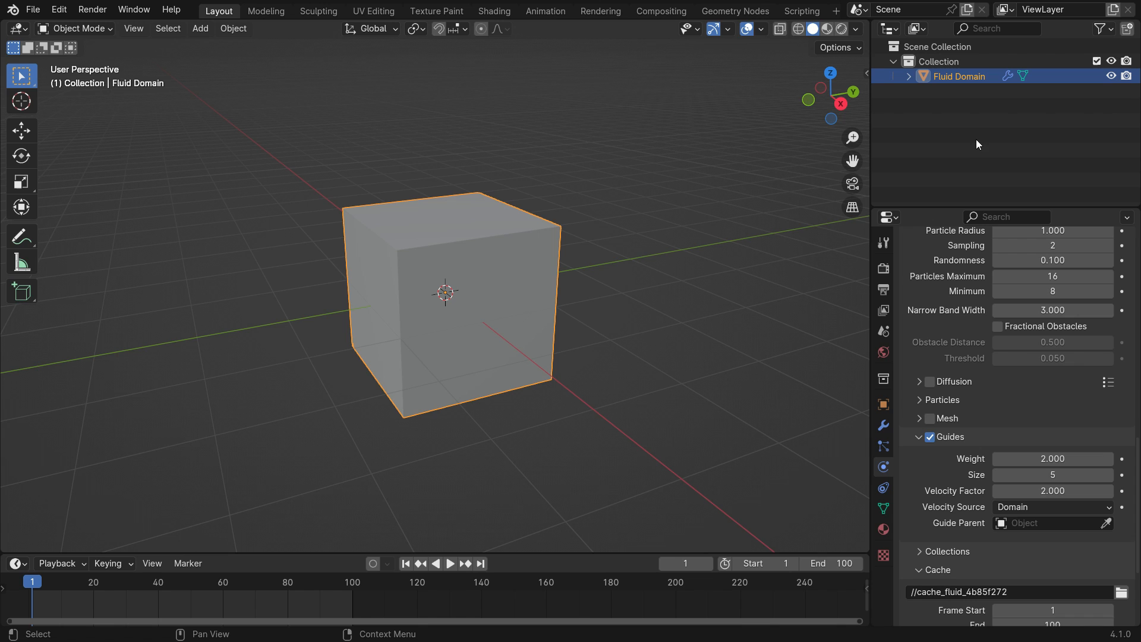
{"action": "key", "text": "z"}
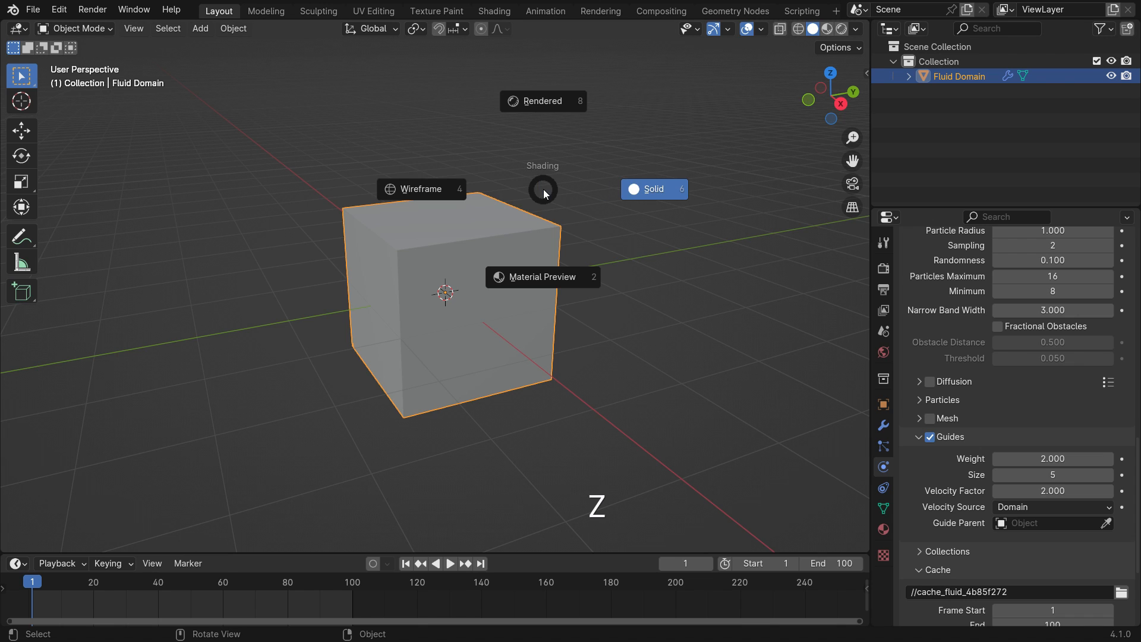
{"action": "left_click", "coordinate": [421, 189]}
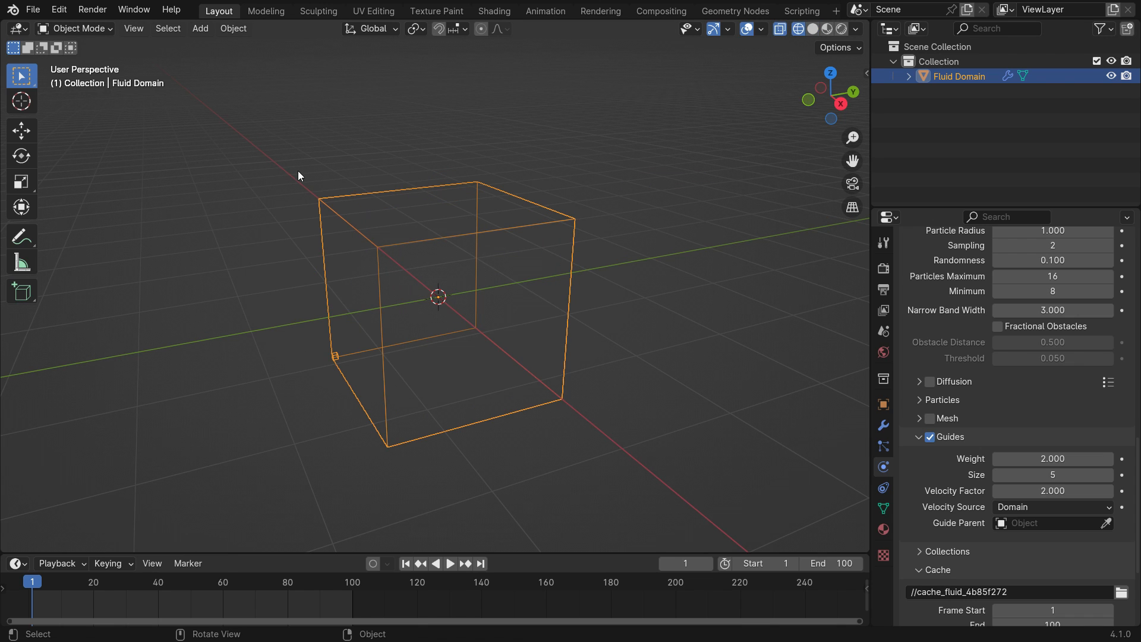
Add a second cube and flatten it into a thin slab at the domain bottom
{"action": "left_click", "coordinate": [199, 28]}
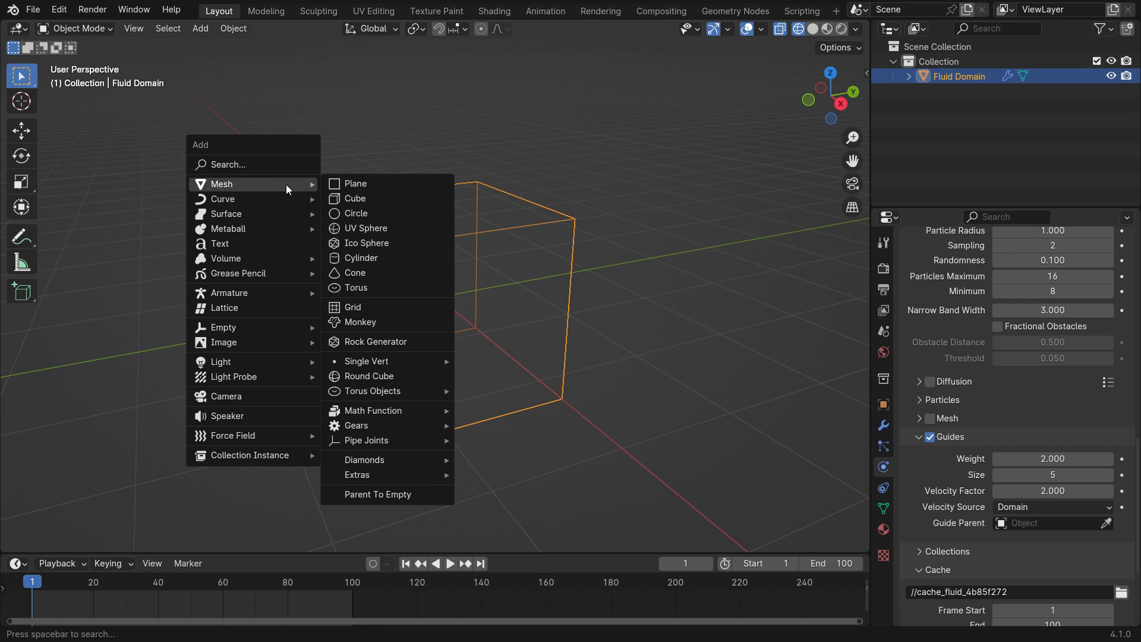
{"action": "left_click", "coordinate": [356, 198]}
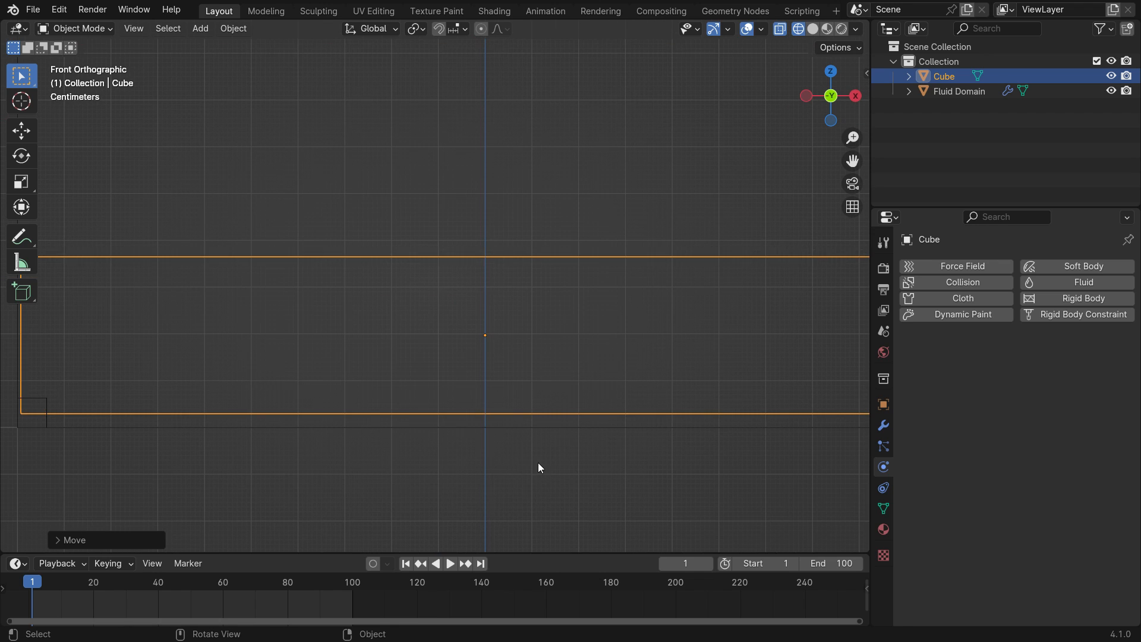
{"action": "key", "text": "shift"}
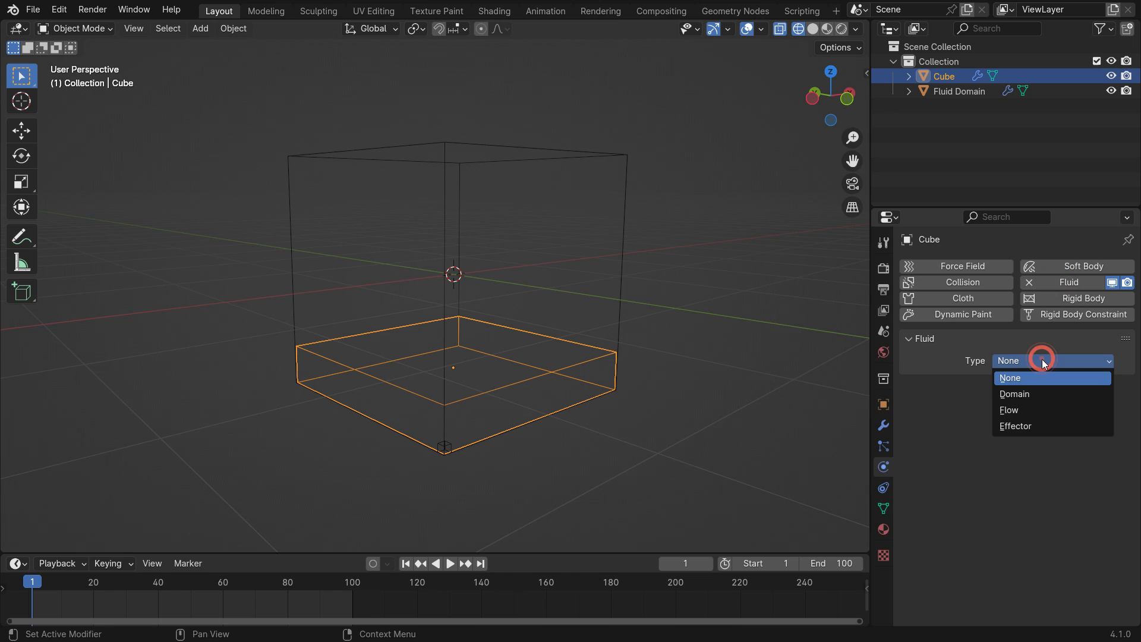
Set the slab's fluid type to Flow with Flow Type Liquid
{"action": "left_click", "coordinate": [1010, 410]}
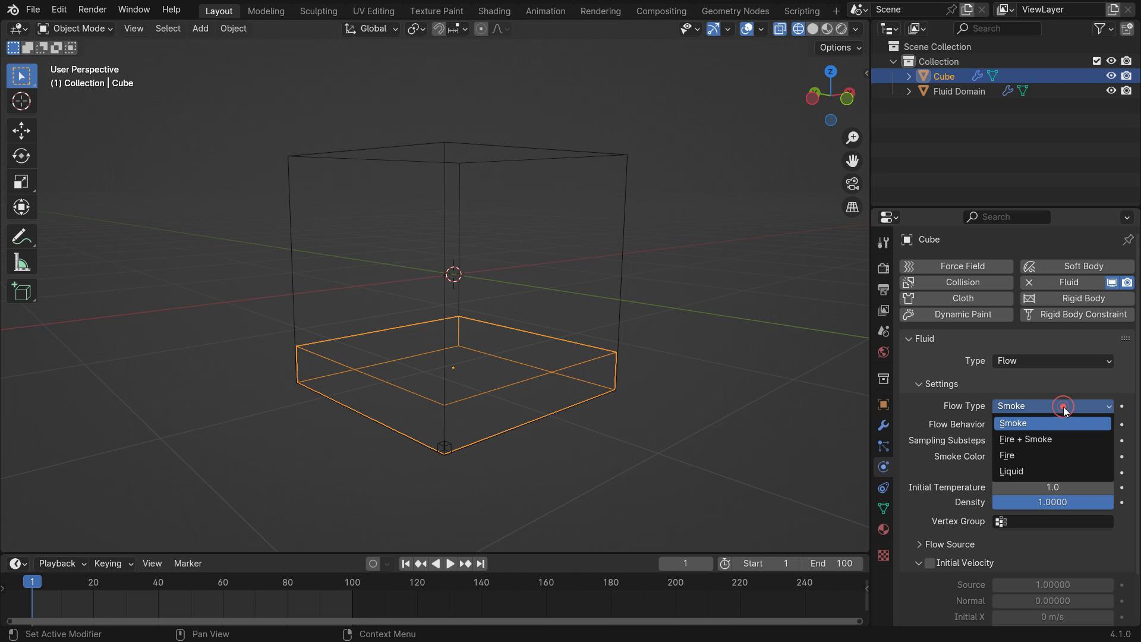
{"action": "left_click", "coordinate": [1011, 471]}
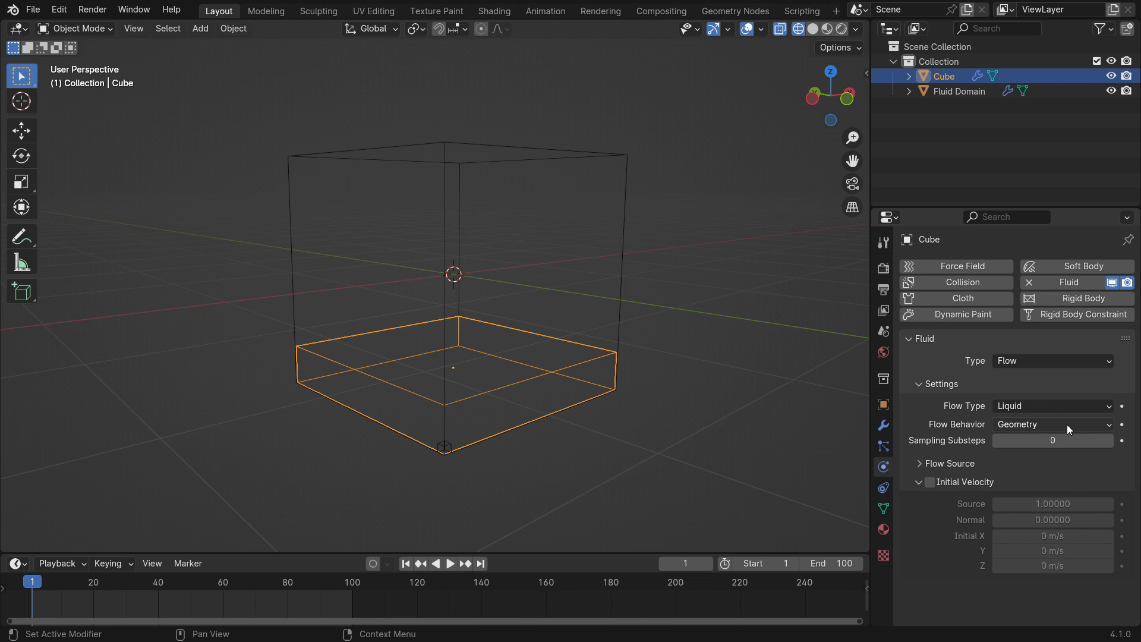
{"action": "mouse_move", "coordinate": [1070, 429]}
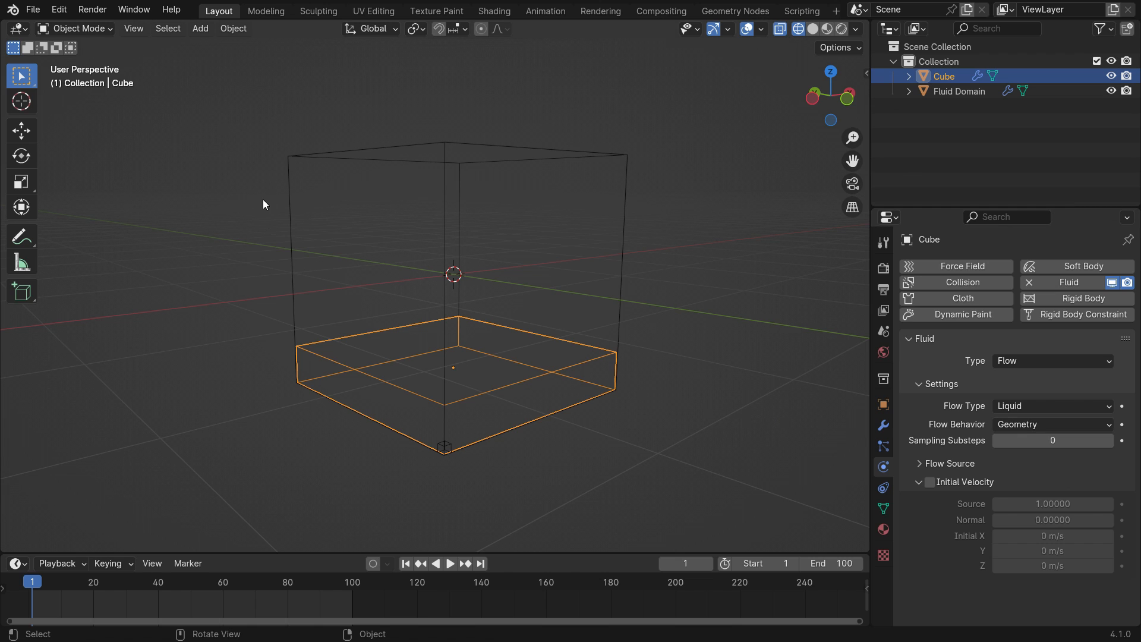
Add a third cube, scaled larger than the Fluid Domain, as 'Smoke Domain'
{"action": "left_click", "coordinate": [200, 28]}
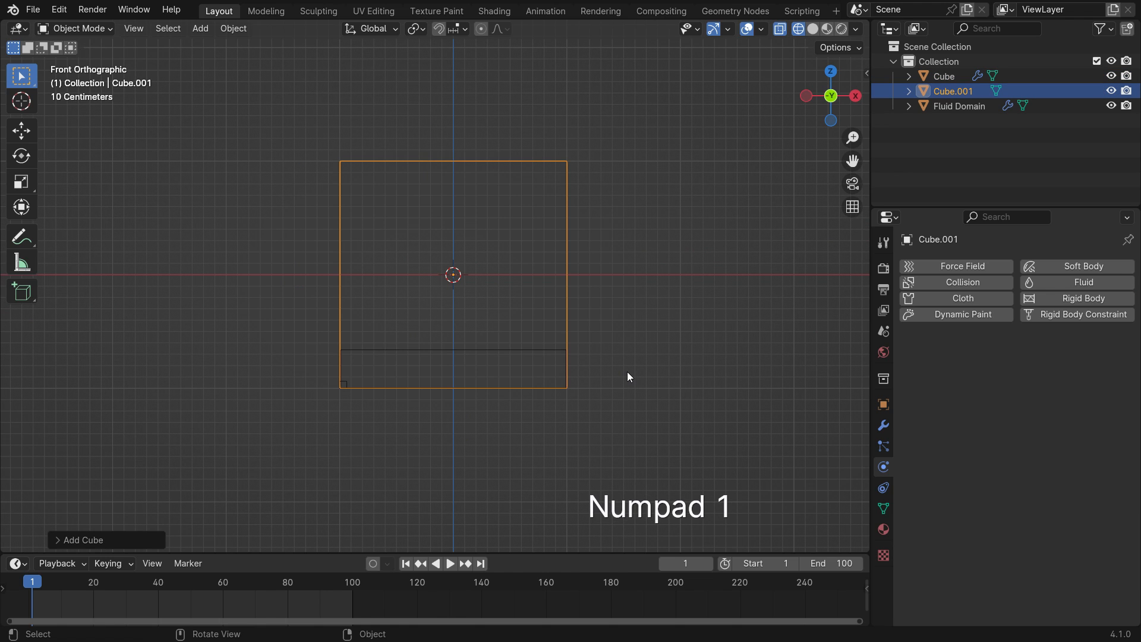
{"action": "key", "text": "s"}
{"action": "type", "text": "Smoke Domain"}
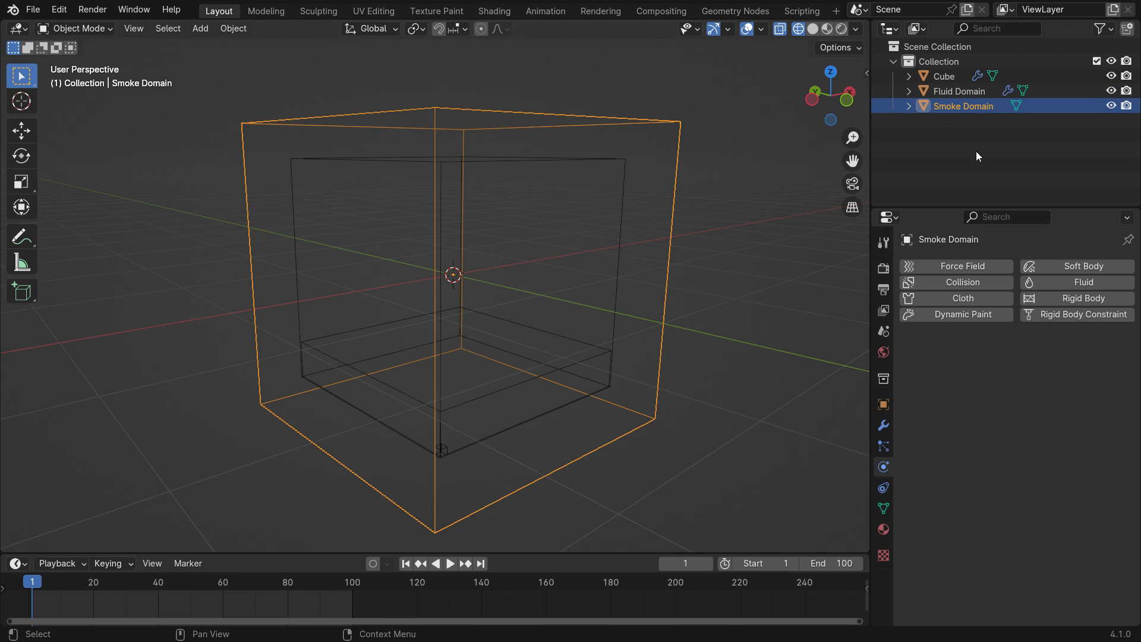
Make Smoke Domain a gas fluid Domain with resolution 32
{"action": "left_click", "coordinate": [1076, 282]}
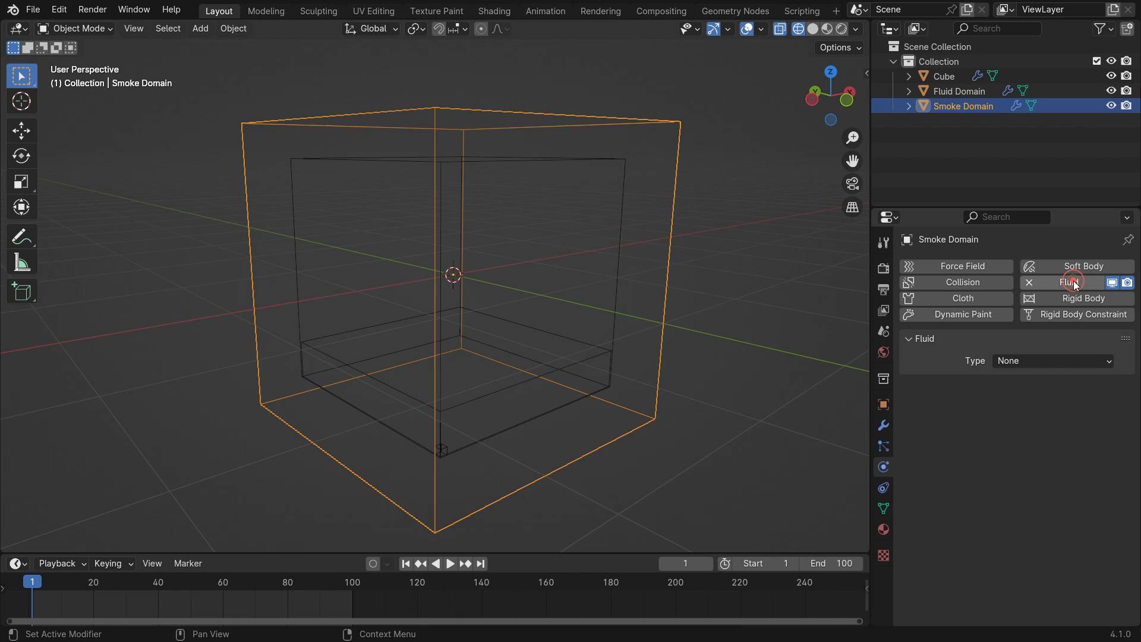
{"action": "left_click", "coordinate": [1051, 360]}
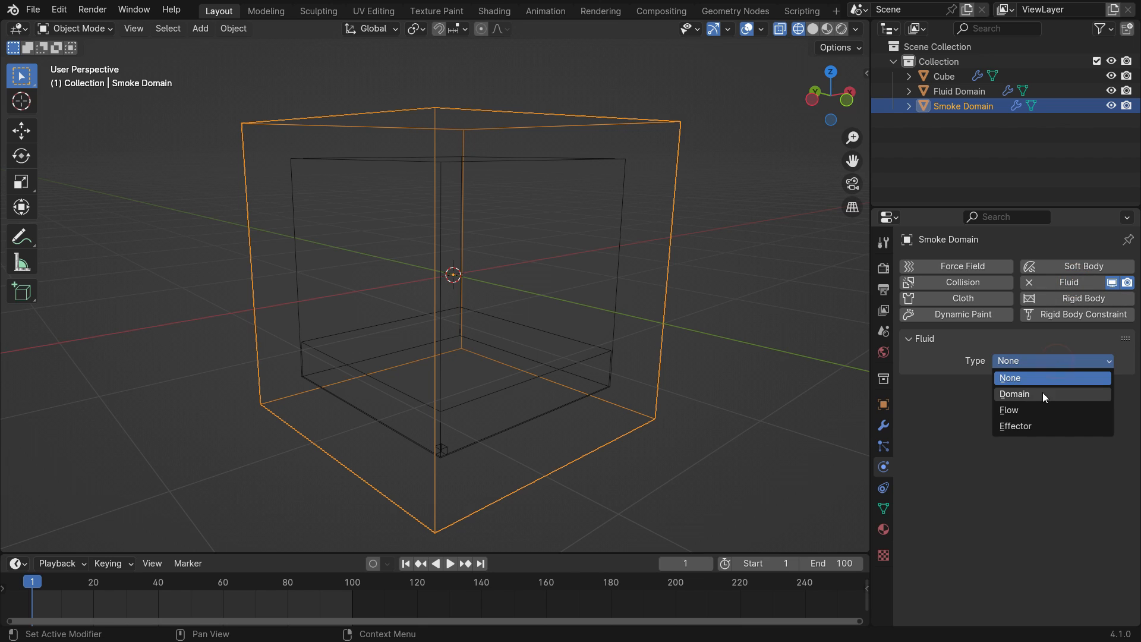
{"action": "left_click", "coordinate": [1014, 394]}
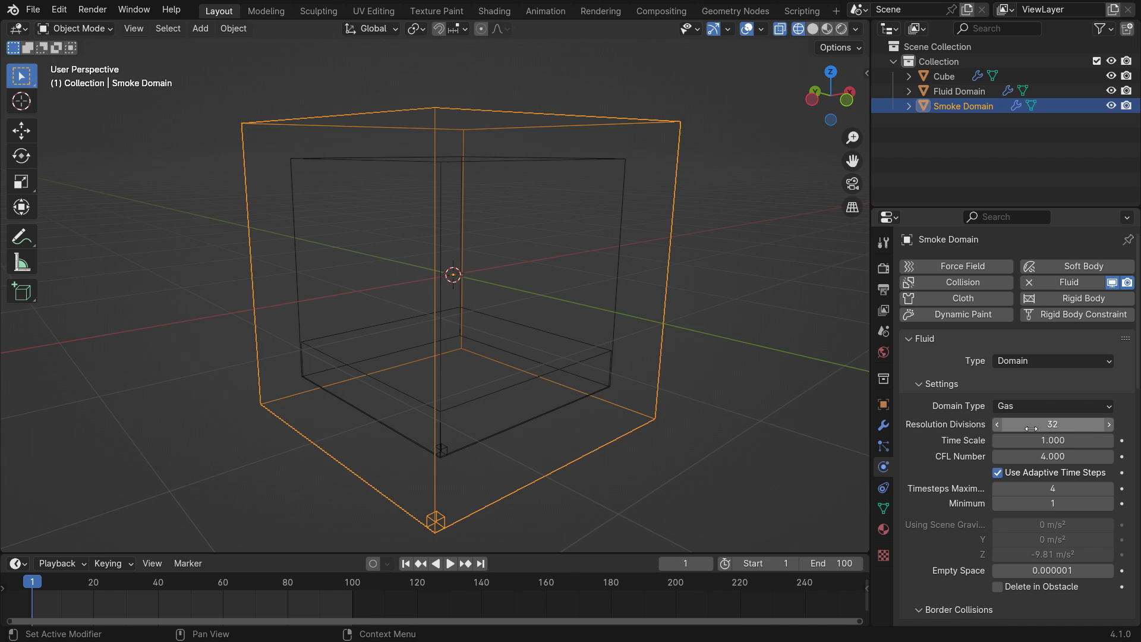
{"action": "key", "text": "shift+a"}
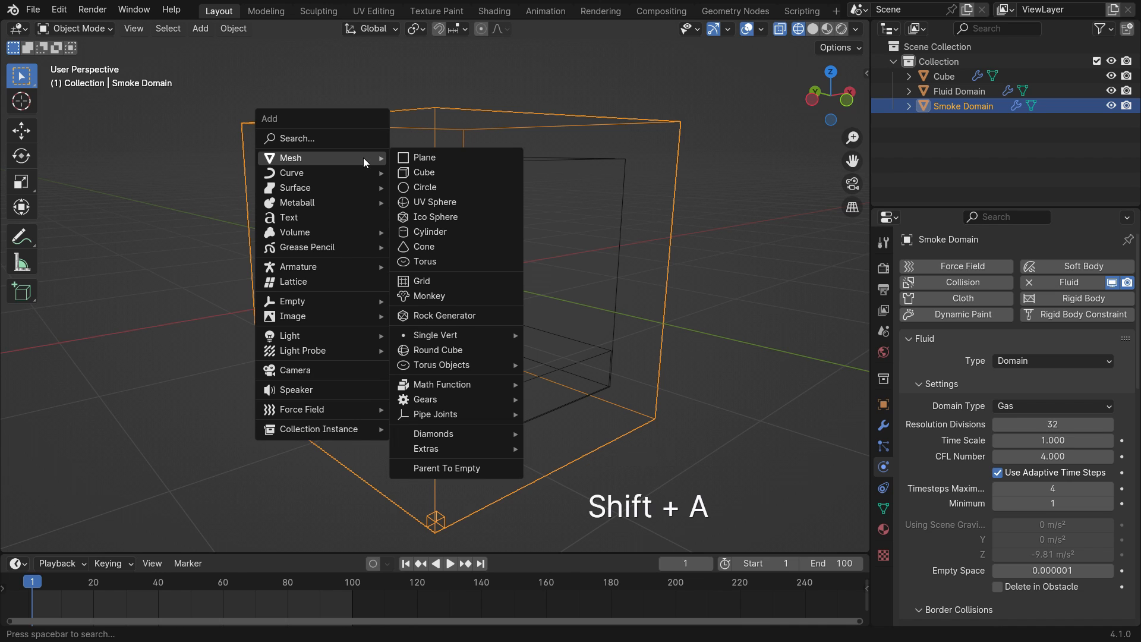
Add a small flat cube, Cube.001, and lower it to the domain floor
{"action": "left_click", "coordinate": [424, 172]}
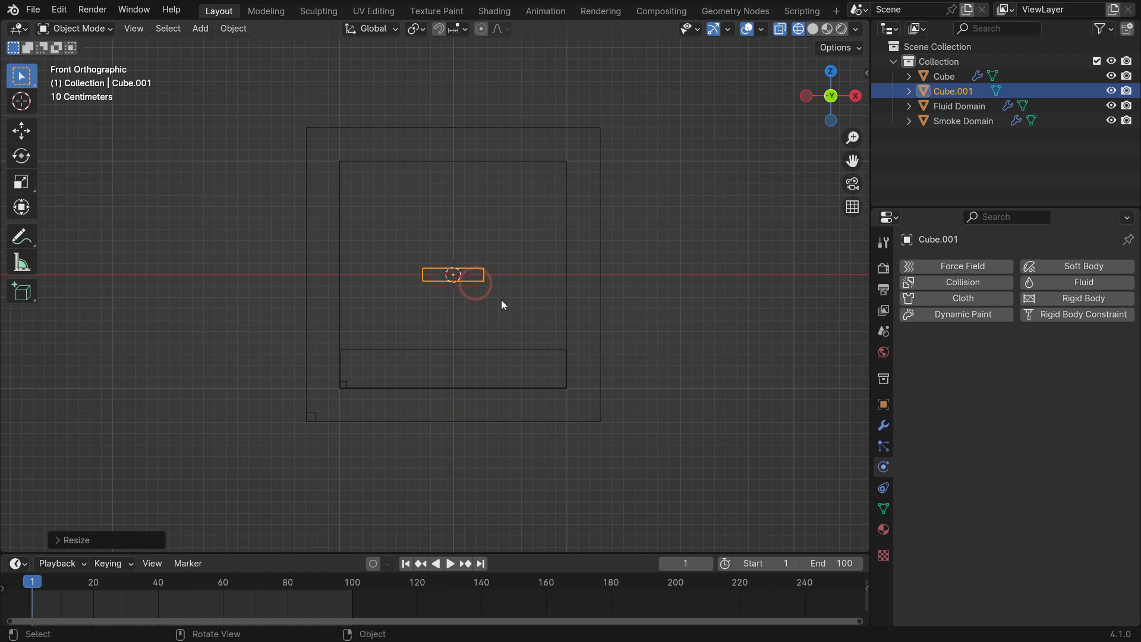
{"action": "left_click_drag", "start_coordinate": [453, 275], "coordinate": [453, 406]}
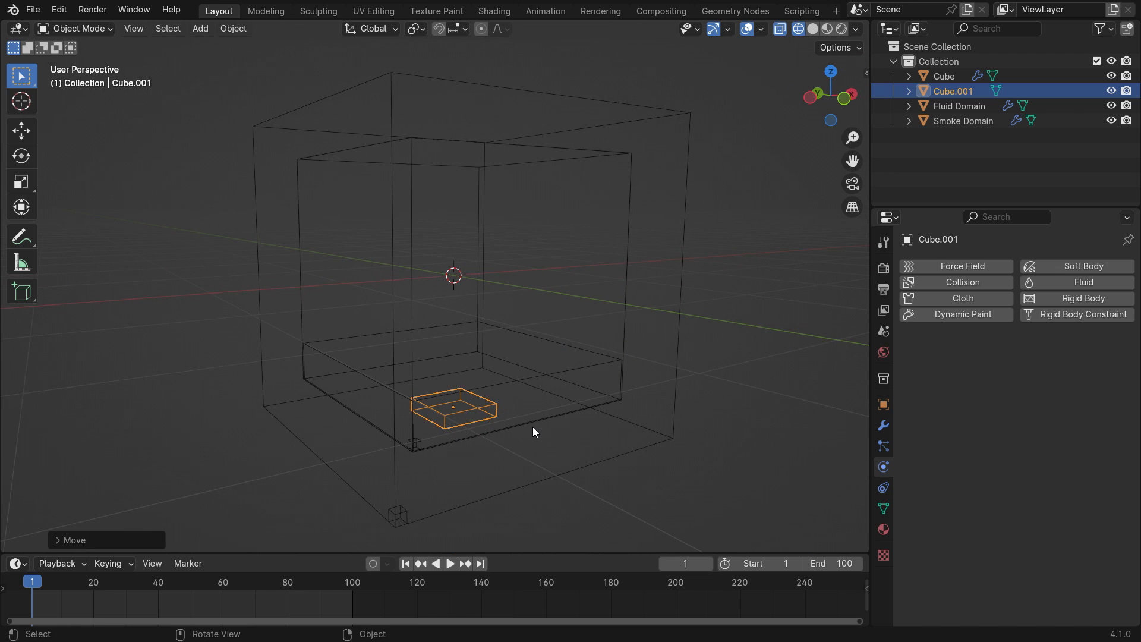
Make Cube.001 a smoke Flow source with Inflow behaviour
{"action": "left_click", "coordinate": [1084, 282]}
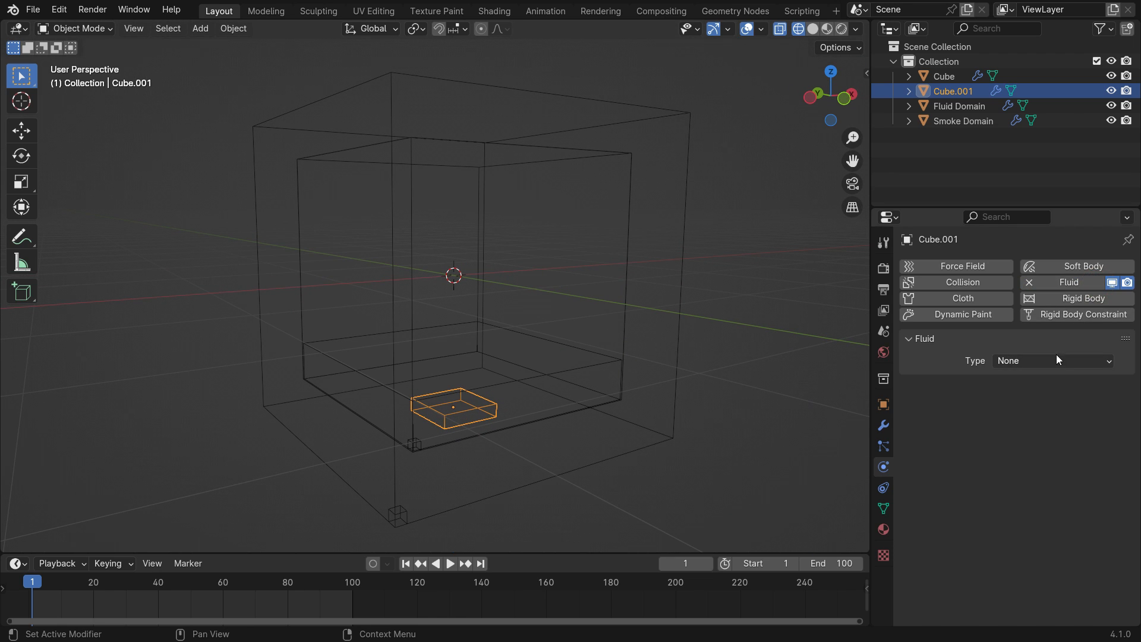
{"action": "left_click", "coordinate": [1051, 360]}
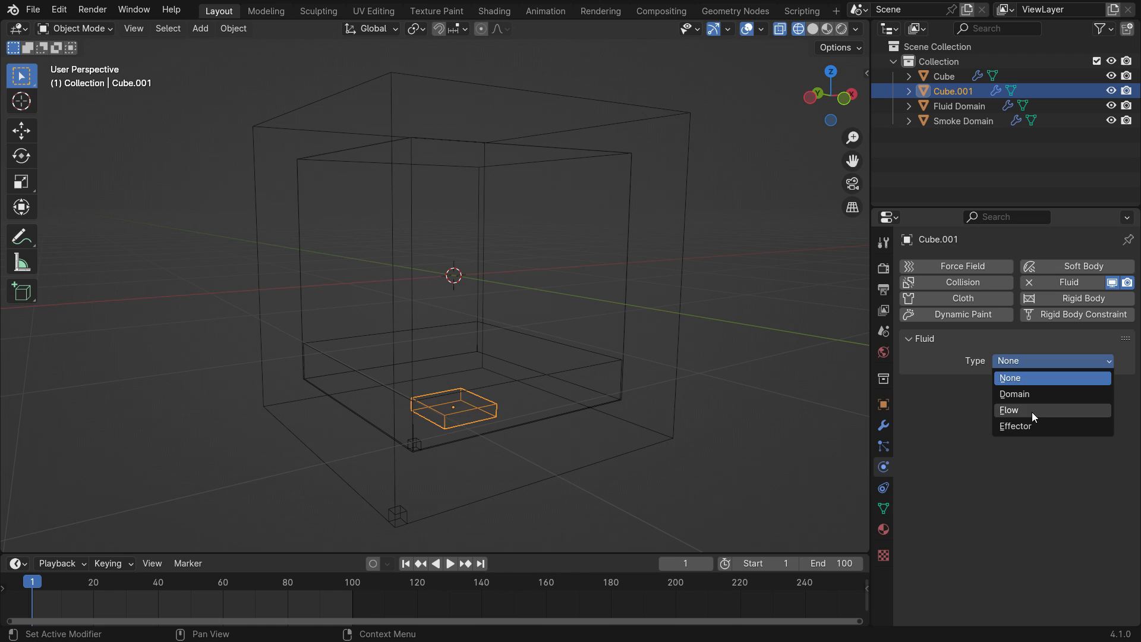
{"action": "left_click", "coordinate": [1009, 409]}
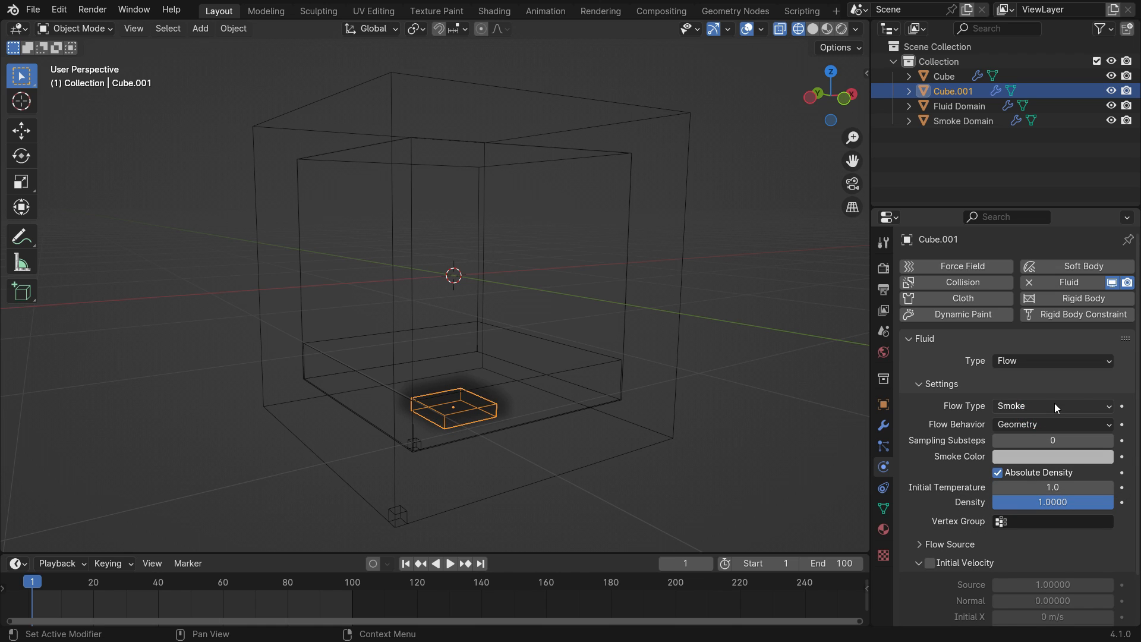
{"action": "left_click", "coordinate": [1050, 424]}
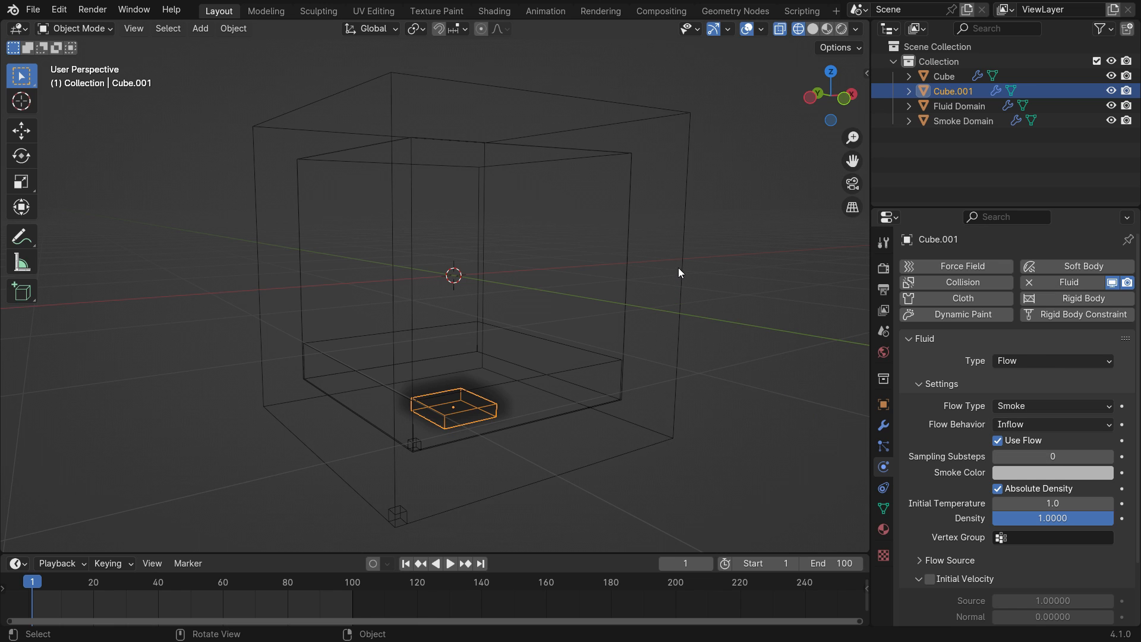
Switch the Smoke Domain's cache type to Modular and bake its smoke data
{"action": "left_click", "coordinate": [964, 120]}
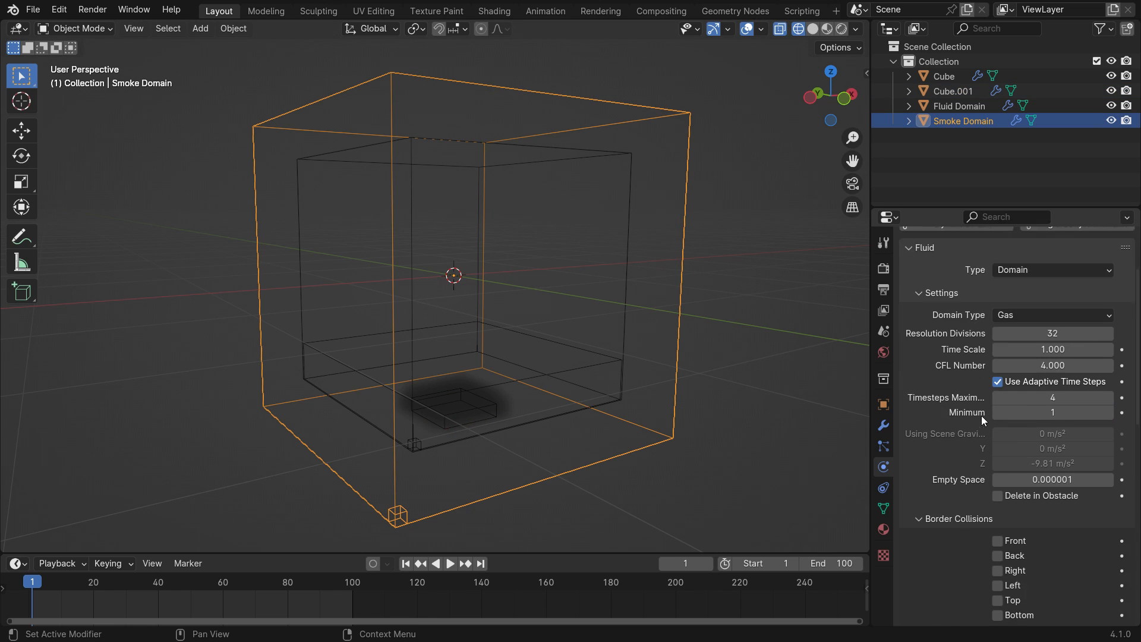
{"action": "scroll", "scroll_direction": "down", "scroll_amount": 3}
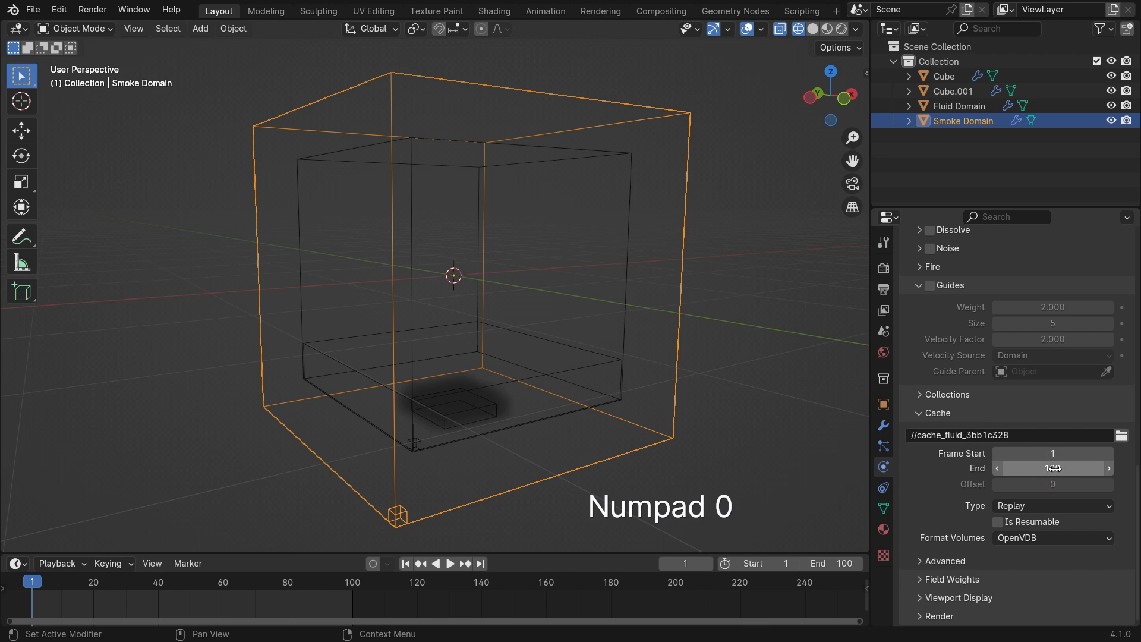
{"action": "left_click", "coordinate": [1051, 505]}
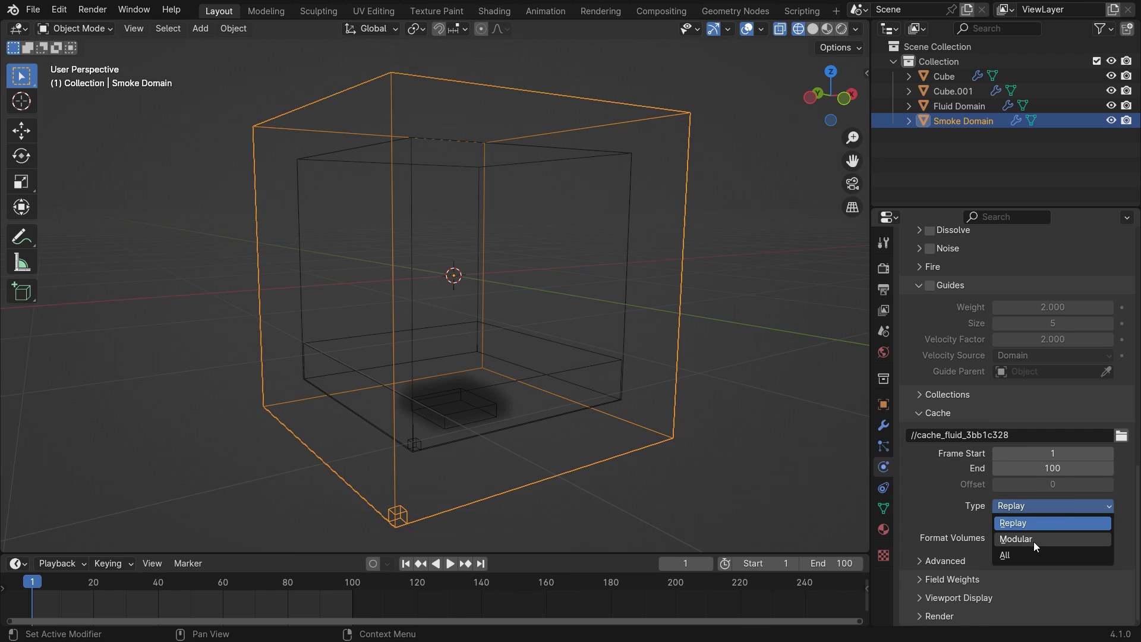
{"action": "left_click", "coordinate": [1015, 539]}
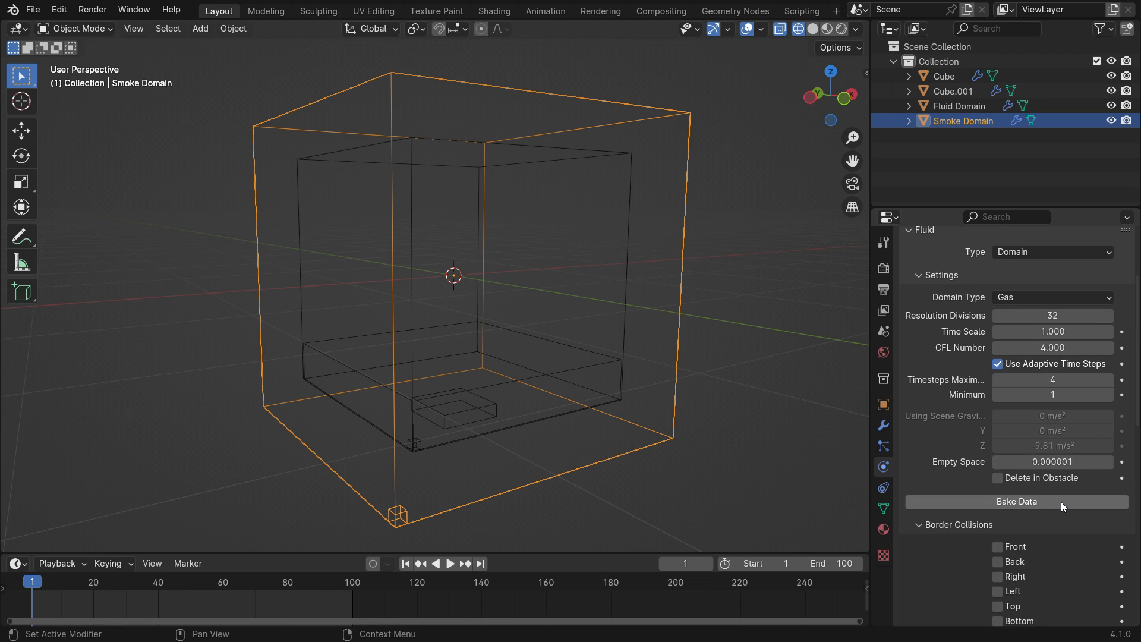
{"action": "left_click", "coordinate": [1016, 502]}
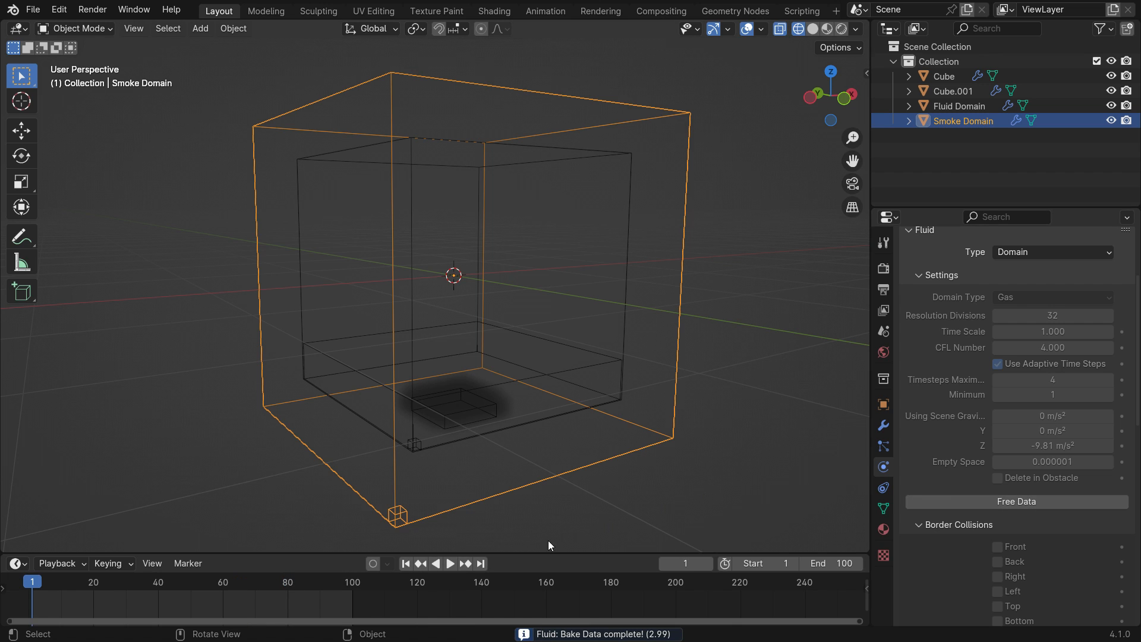
{"action": "left_click", "coordinate": [449, 563]}
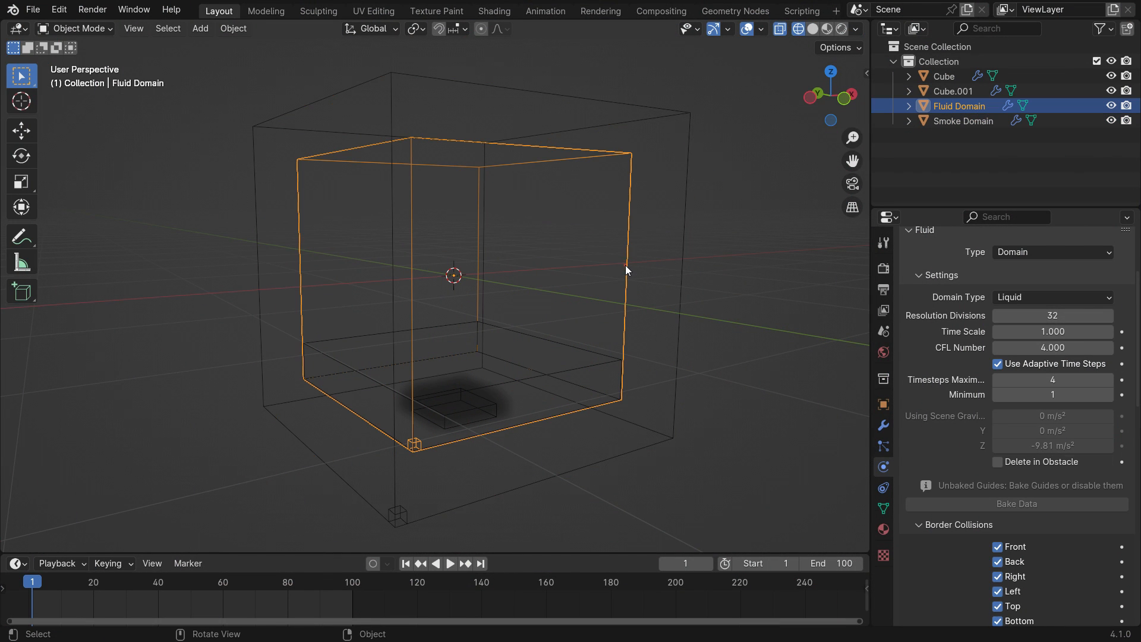
Pick Smoke Domain as the Guide Parent in the liquid domain's Guides panel
{"action": "scroll", "scroll_direction": "down", "scroll_amount": 3}
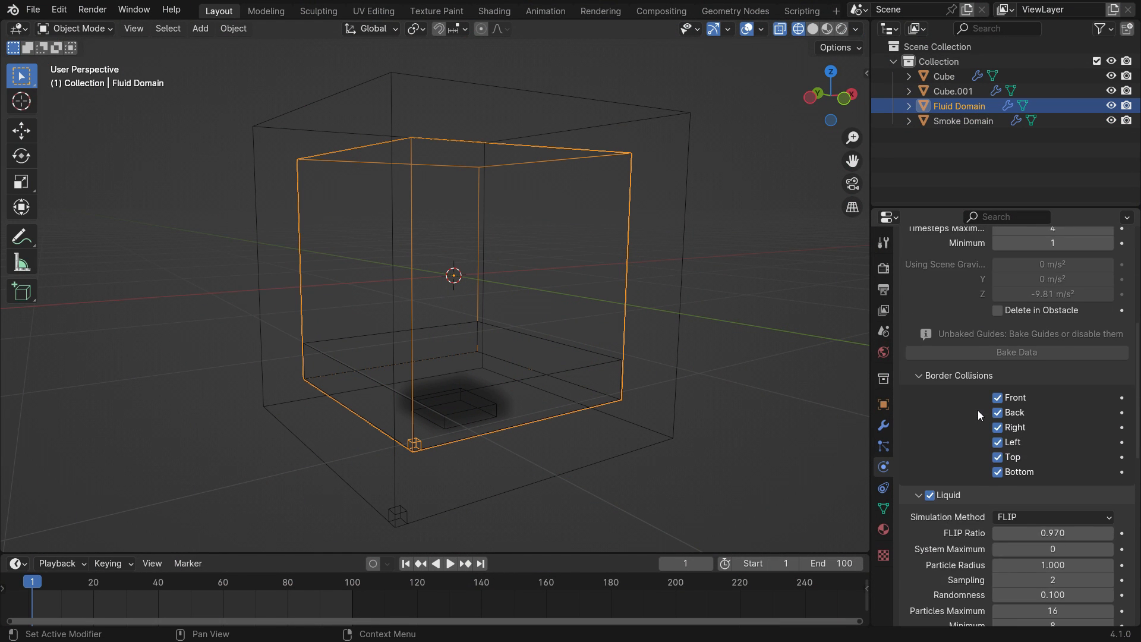
{"action": "scroll", "scroll_direction": "down", "scroll_amount": 3}
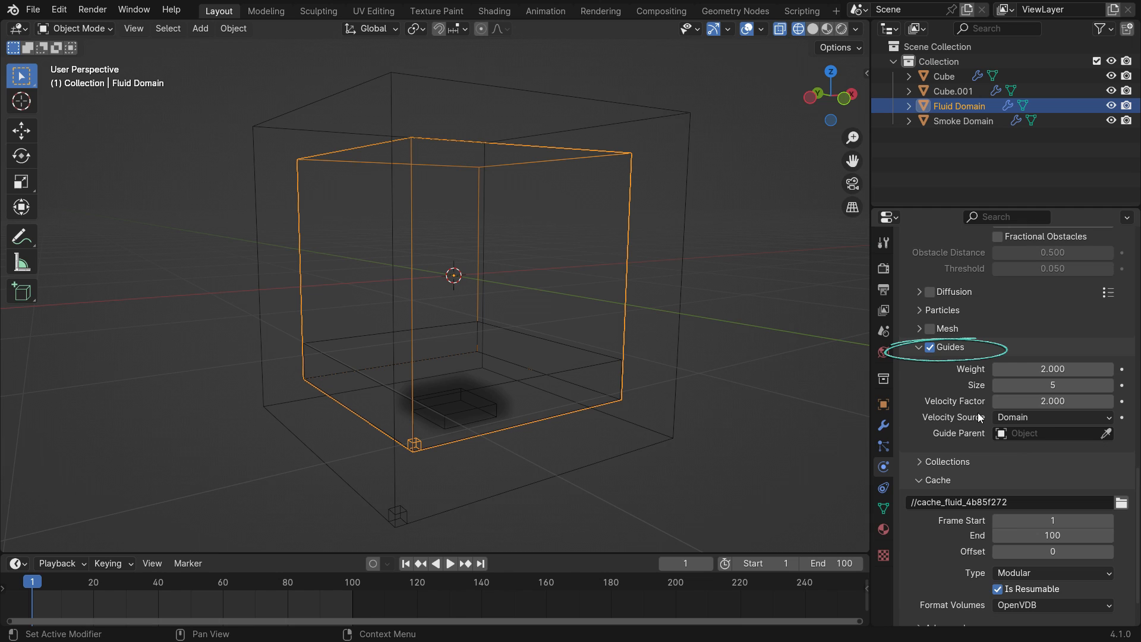
{"action": "mouse_move", "coordinate": [927, 371]}
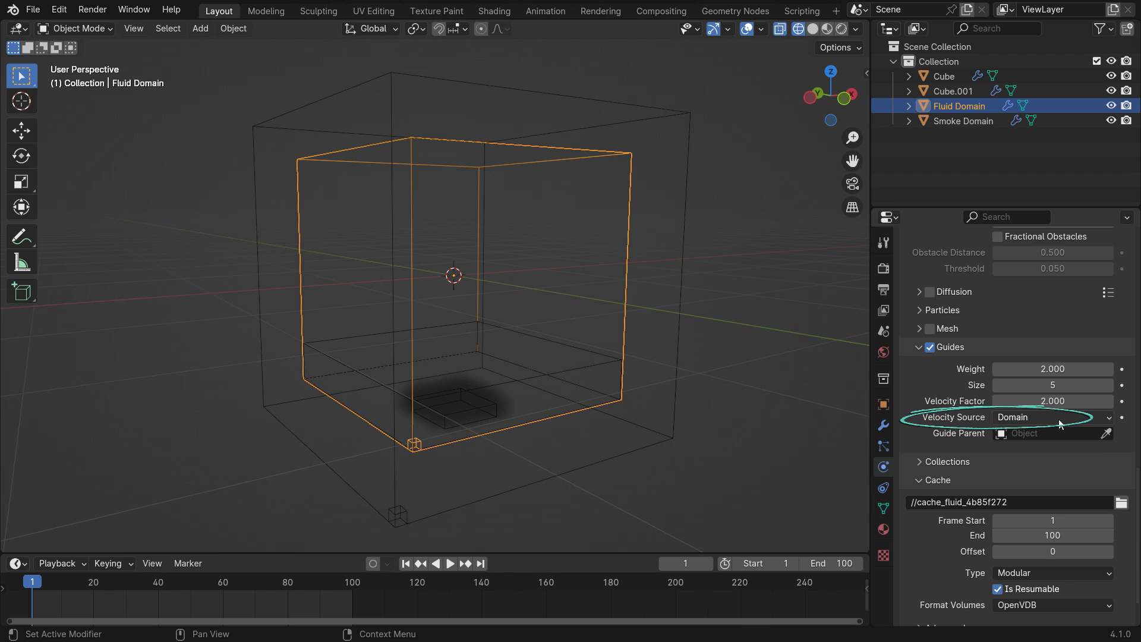
{"action": "left_click", "coordinate": [1106, 433]}
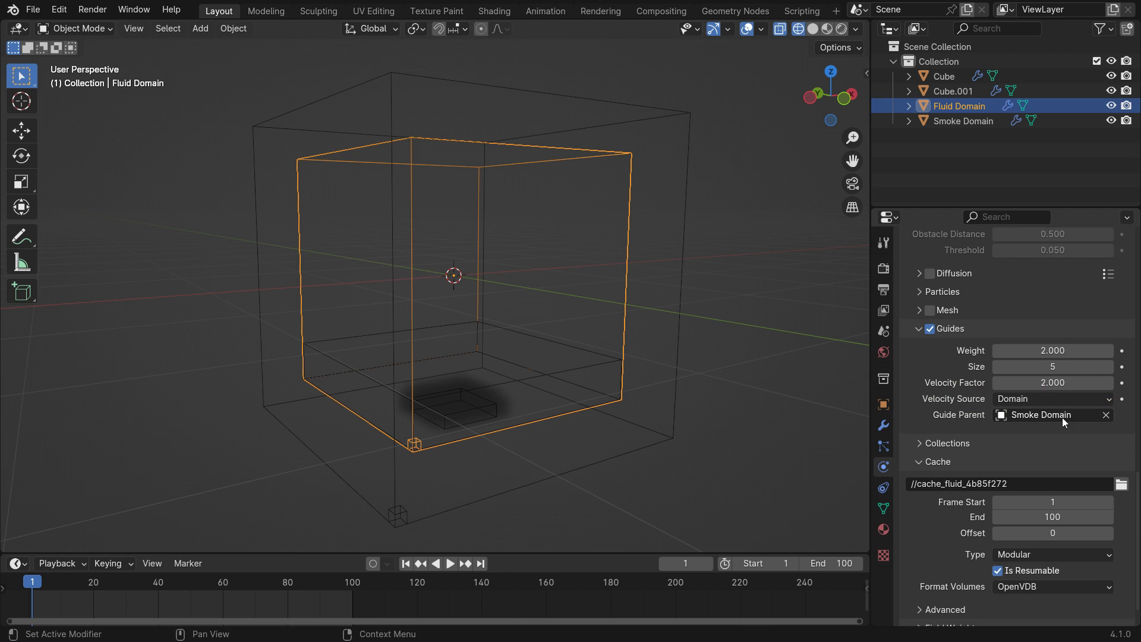
{"action": "mouse_move", "coordinate": [1071, 424]}
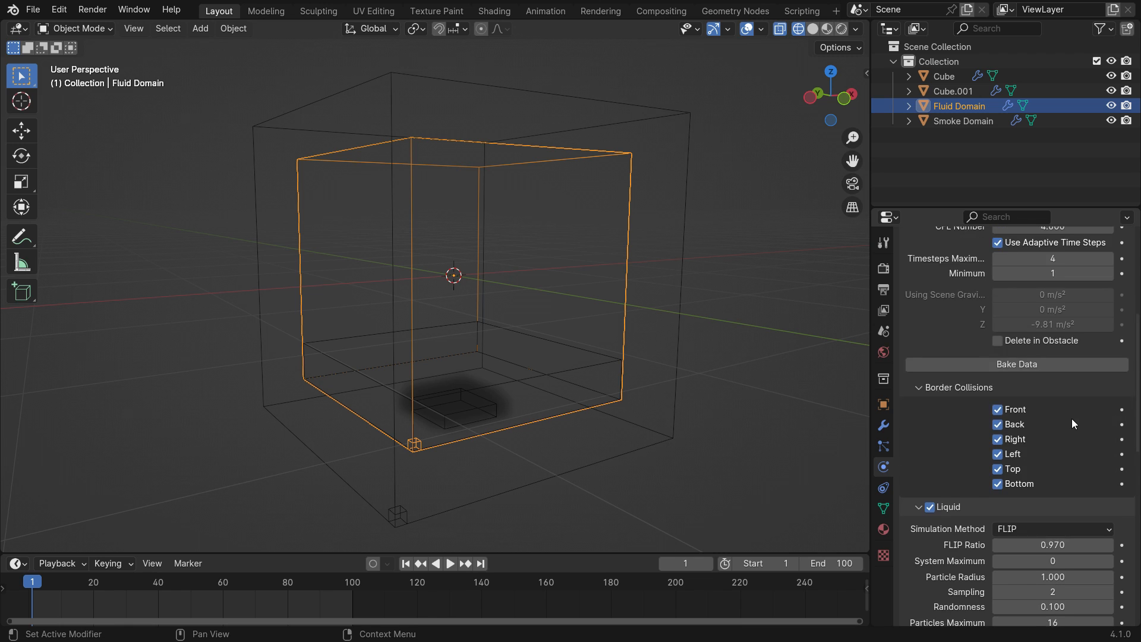
Bake the guided liquid data, then play back the rising column and stop playback
{"action": "left_click", "coordinate": [1017, 364]}
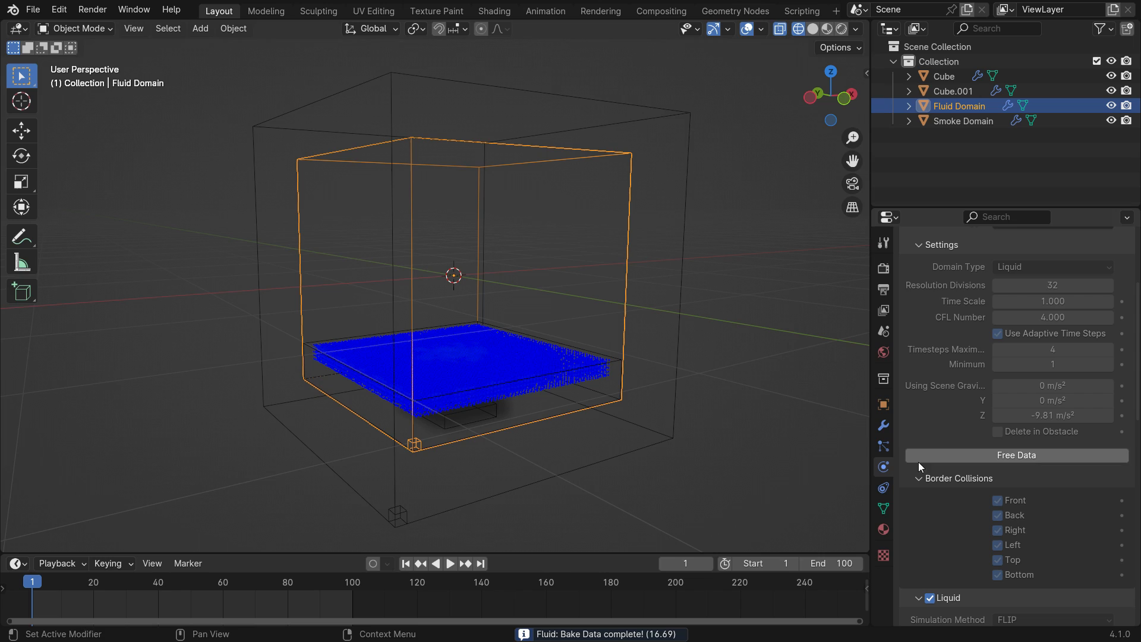
{"action": "left_click", "coordinate": [449, 563]}
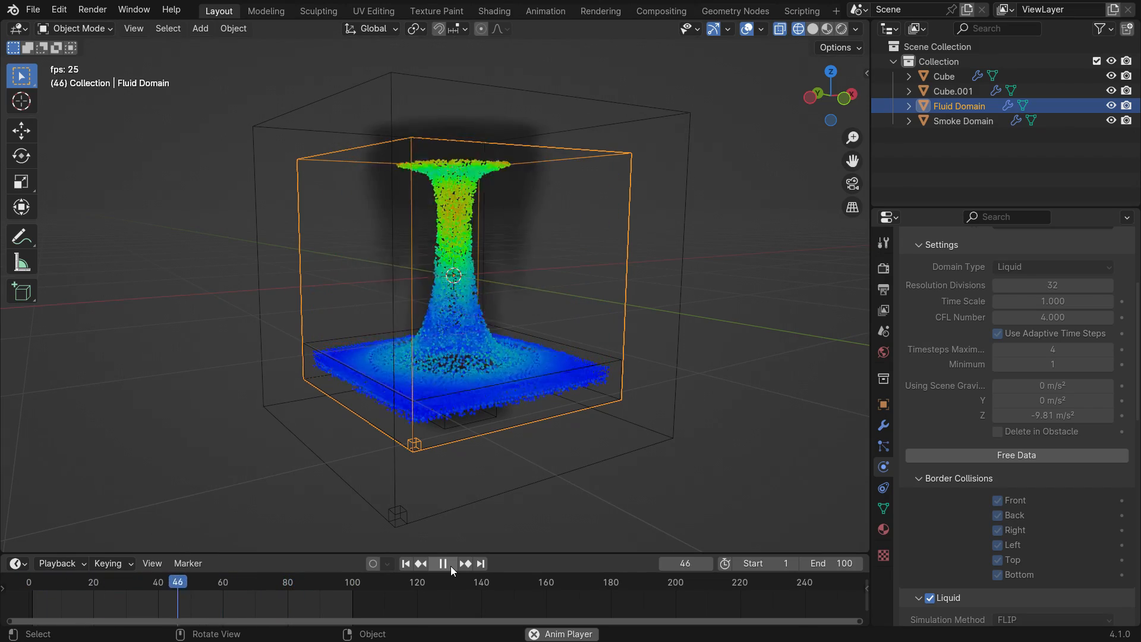
{"action": "left_click", "coordinate": [405, 563]}
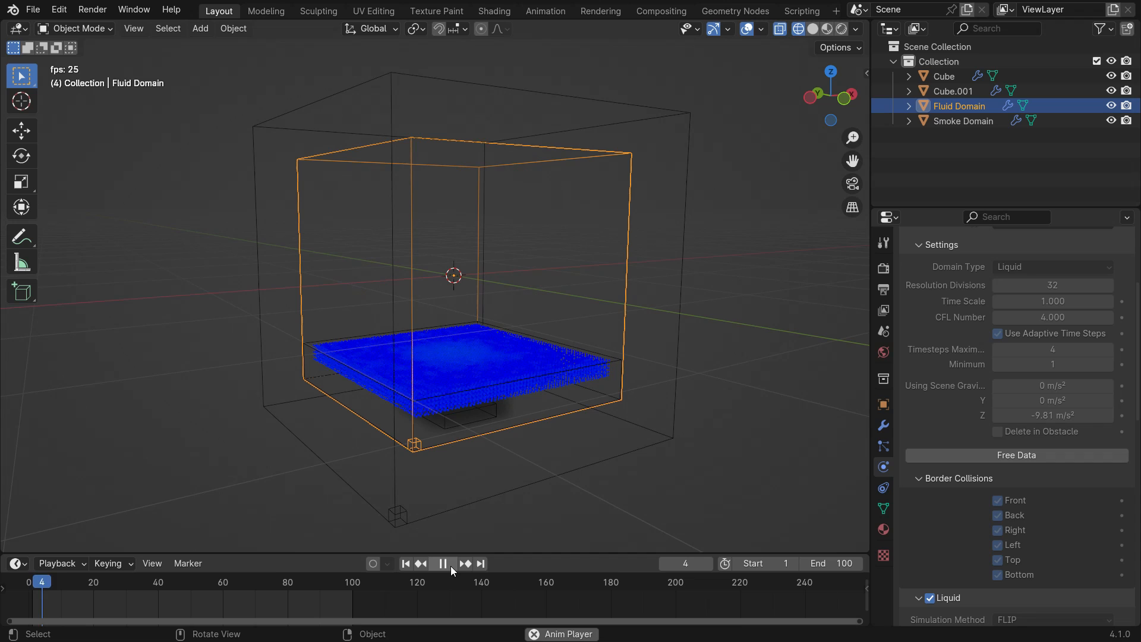
{"action": "left_click", "coordinate": [443, 563]}
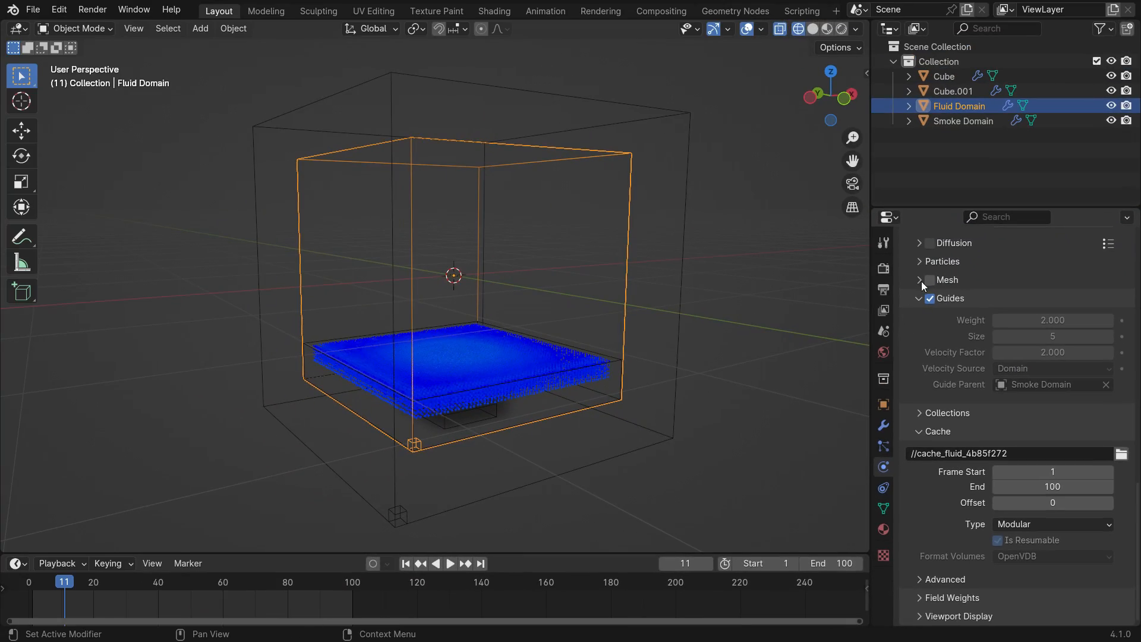
Enable mesh generation for the liquid, bake the surface mesh, and preview it
{"action": "left_click", "coordinate": [920, 279]}
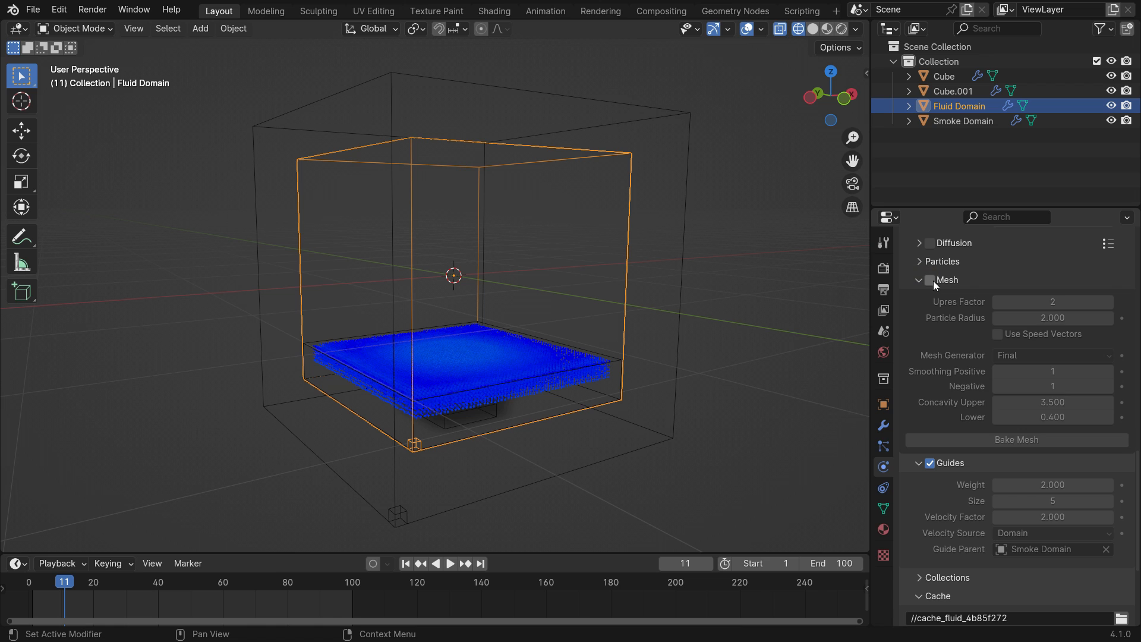
{"action": "left_click", "coordinate": [930, 280]}
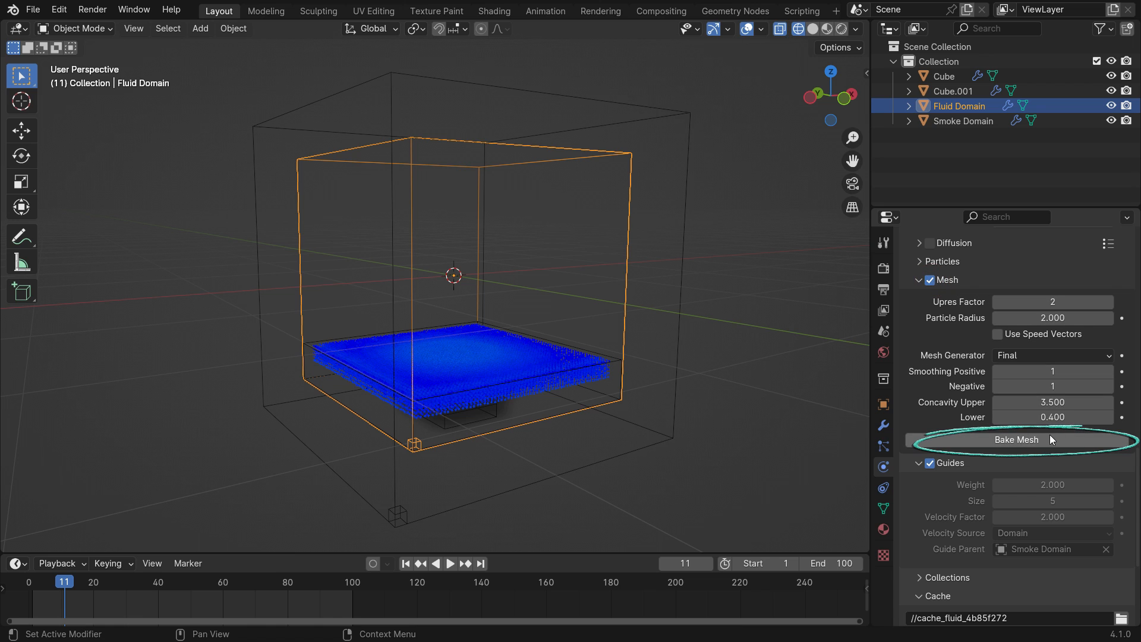
{"action": "left_click", "coordinate": [1016, 440]}
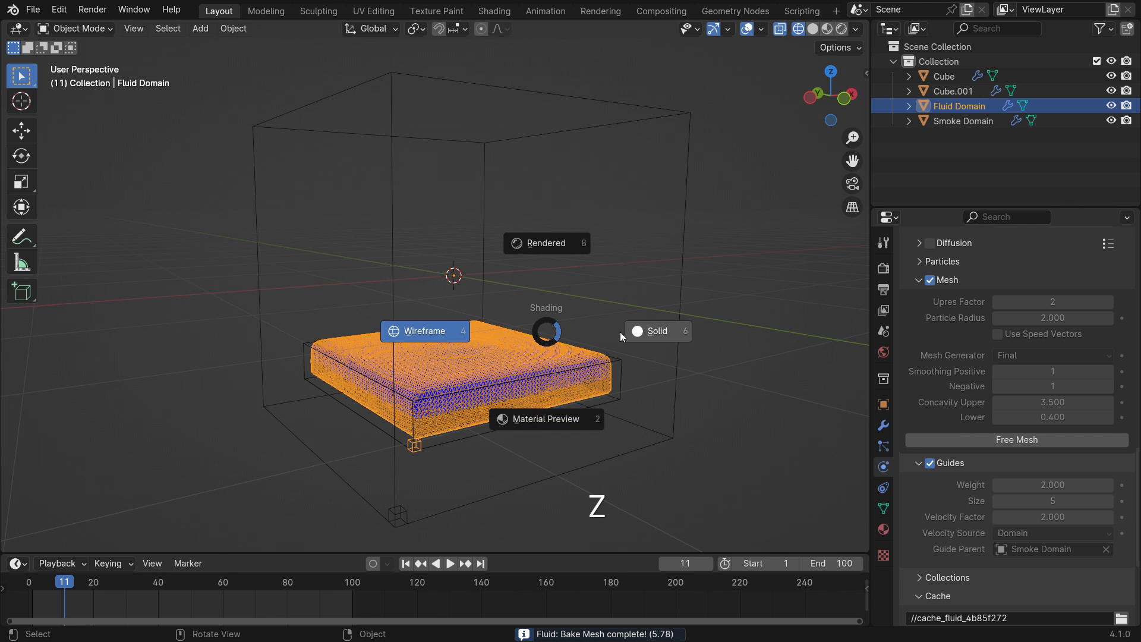
{"action": "left_click", "coordinate": [450, 562]}
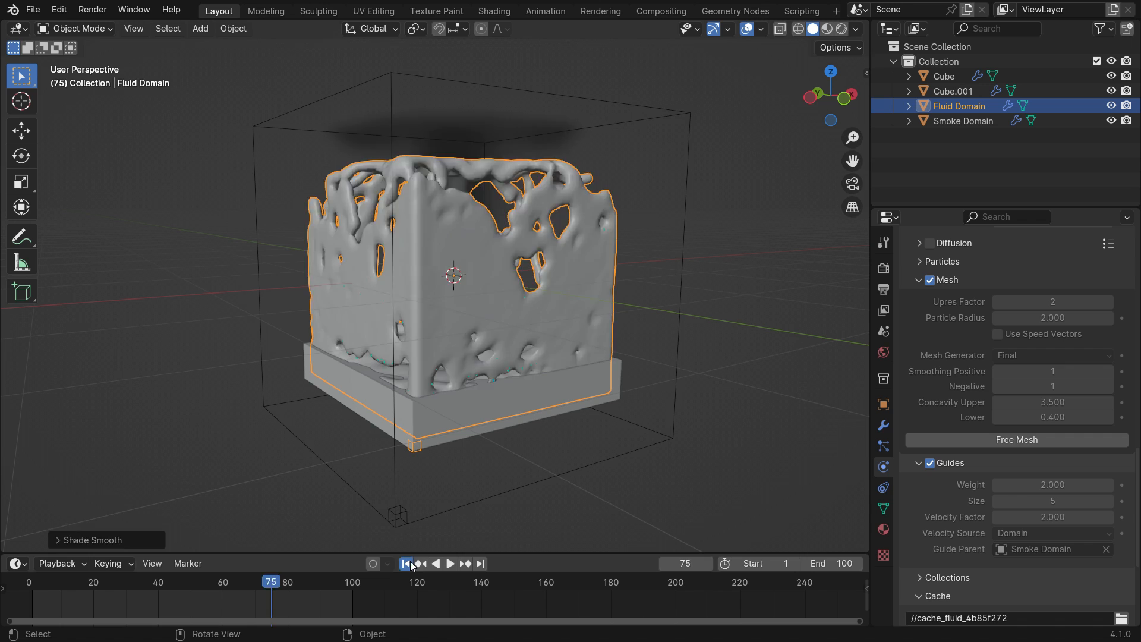
Return to frame 1 and free the baked liquid mesh and simulation data
{"action": "left_click", "coordinate": [405, 564]}
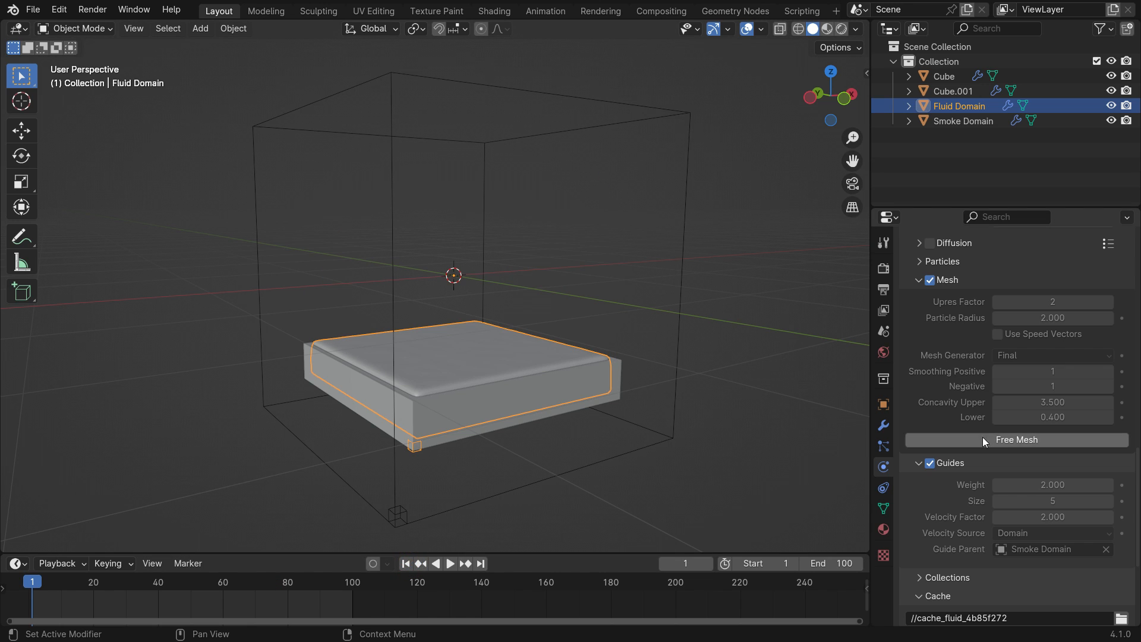
{"action": "left_click", "coordinate": [1015, 440]}
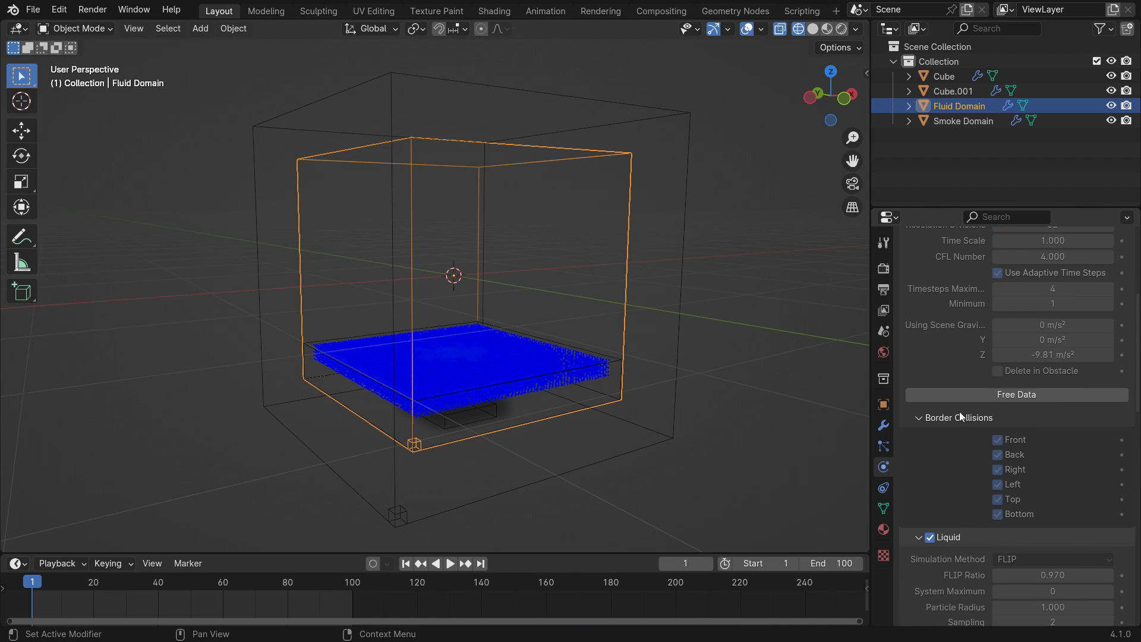
{"action": "left_click", "coordinate": [1015, 393]}
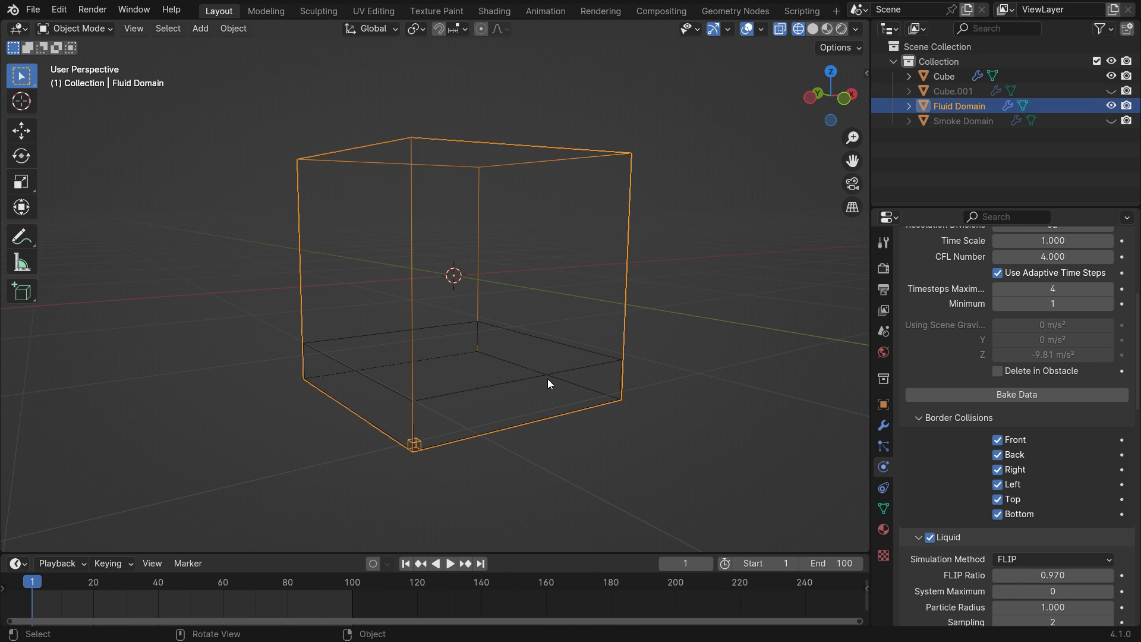
Add a UV sphere and place it below the domain
{"action": "left_click", "coordinate": [200, 28]}
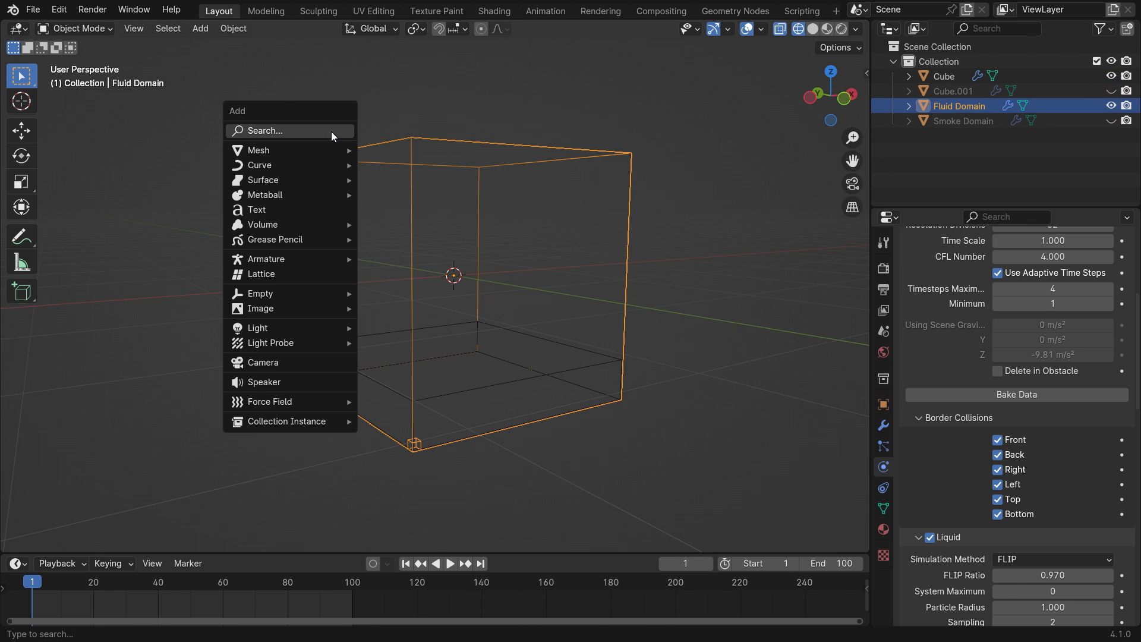
{"action": "left_click", "coordinate": [258, 149]}
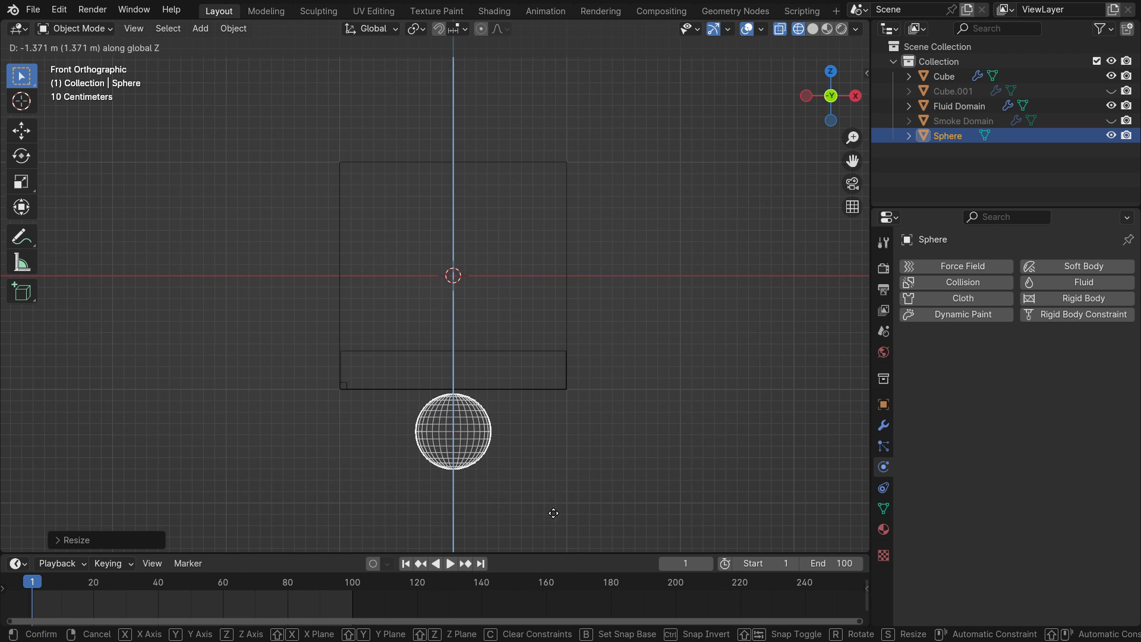
{"action": "left_click", "coordinate": [553, 513]}
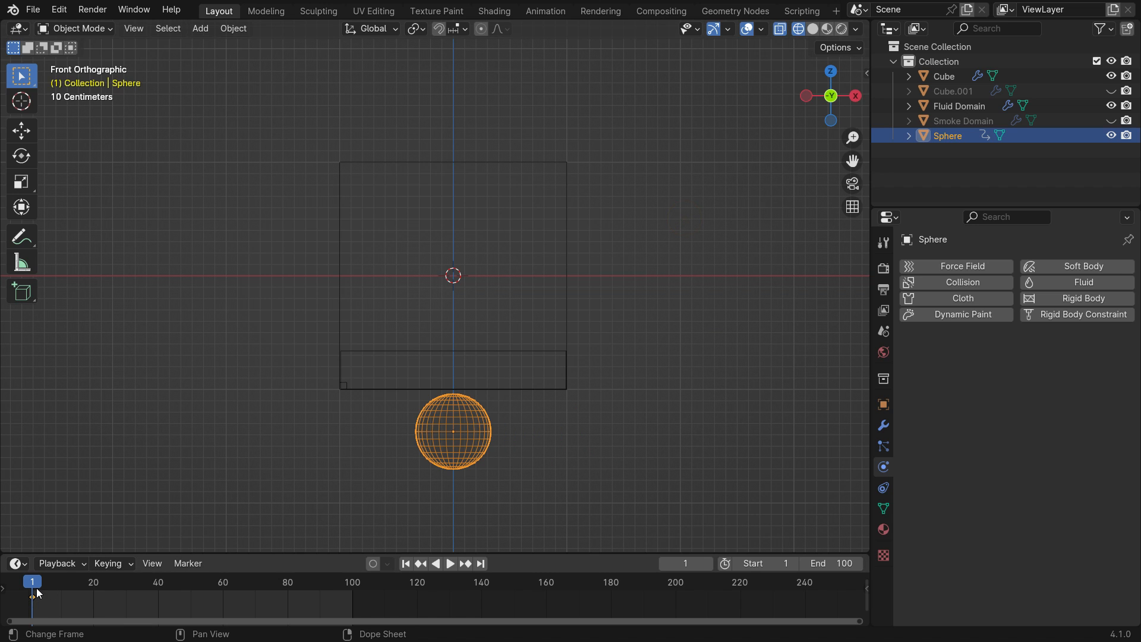
Keyframe the sphere's location at frame 20, then return to frame 1
{"action": "left_click_drag", "start_coordinate": [32, 583], "coordinate": [93, 583]}
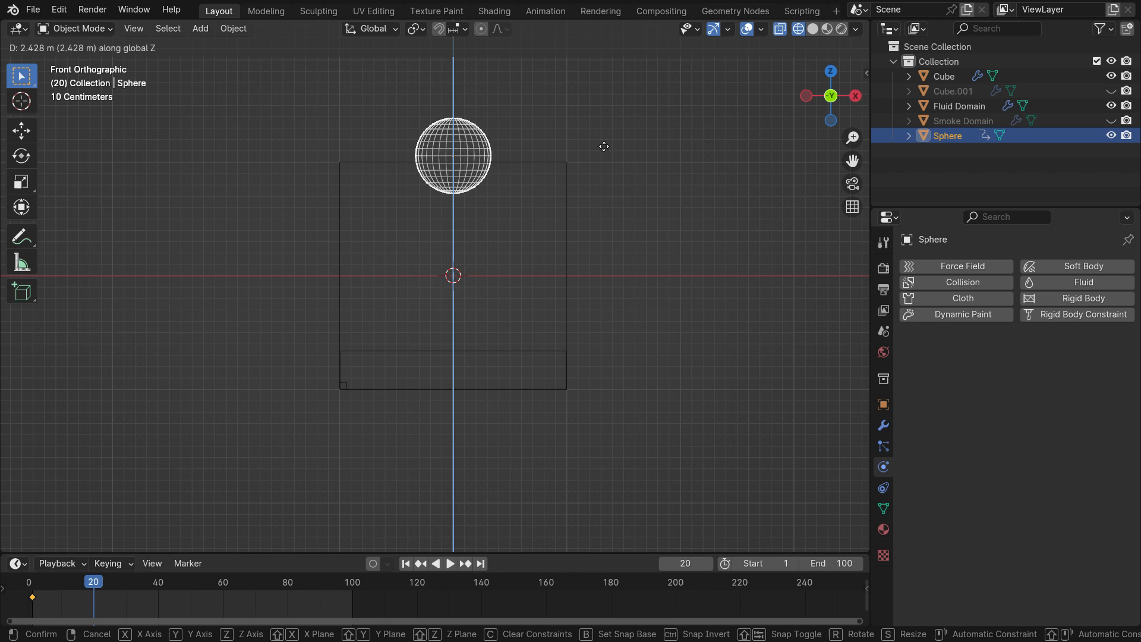
{"action": "key", "text": "i"}
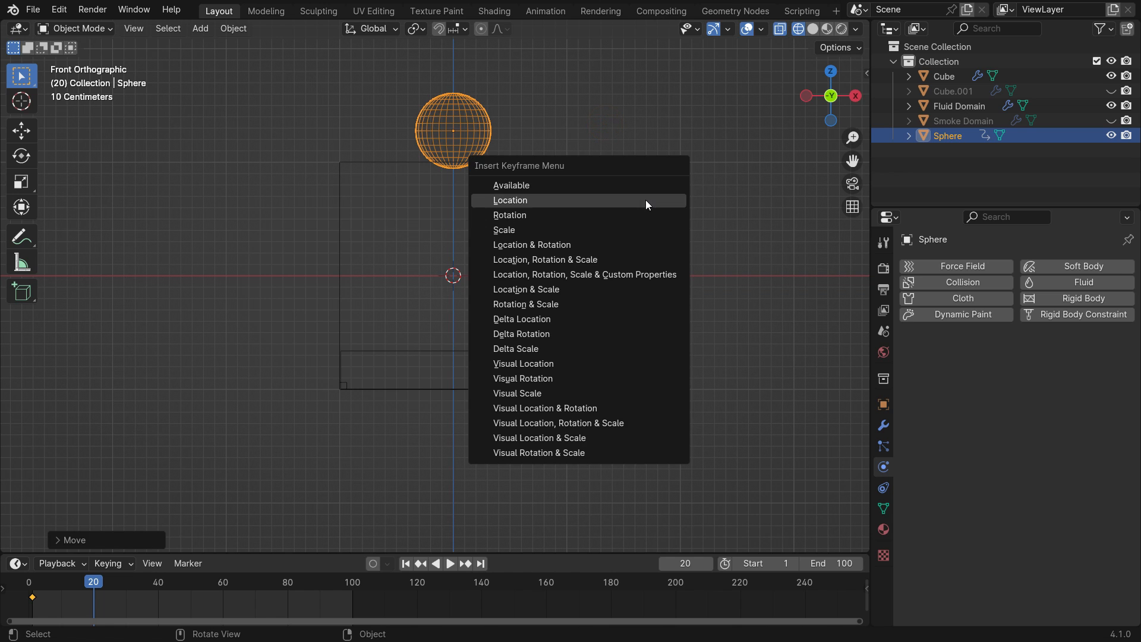
{"action": "left_click", "coordinate": [510, 201]}
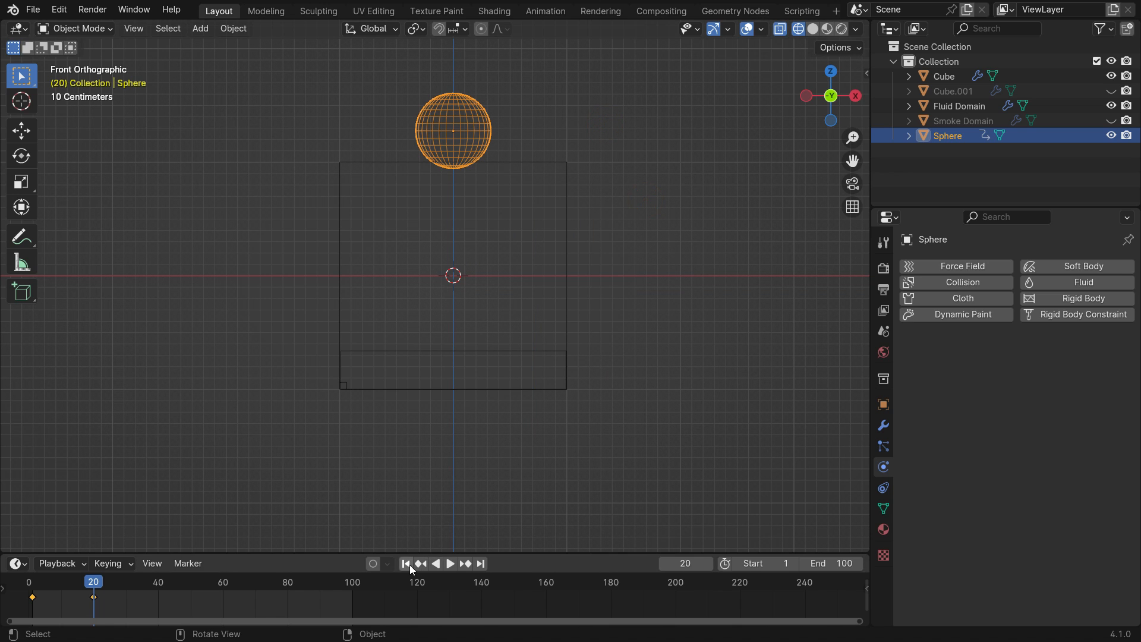
{"action": "left_click", "coordinate": [449, 562]}
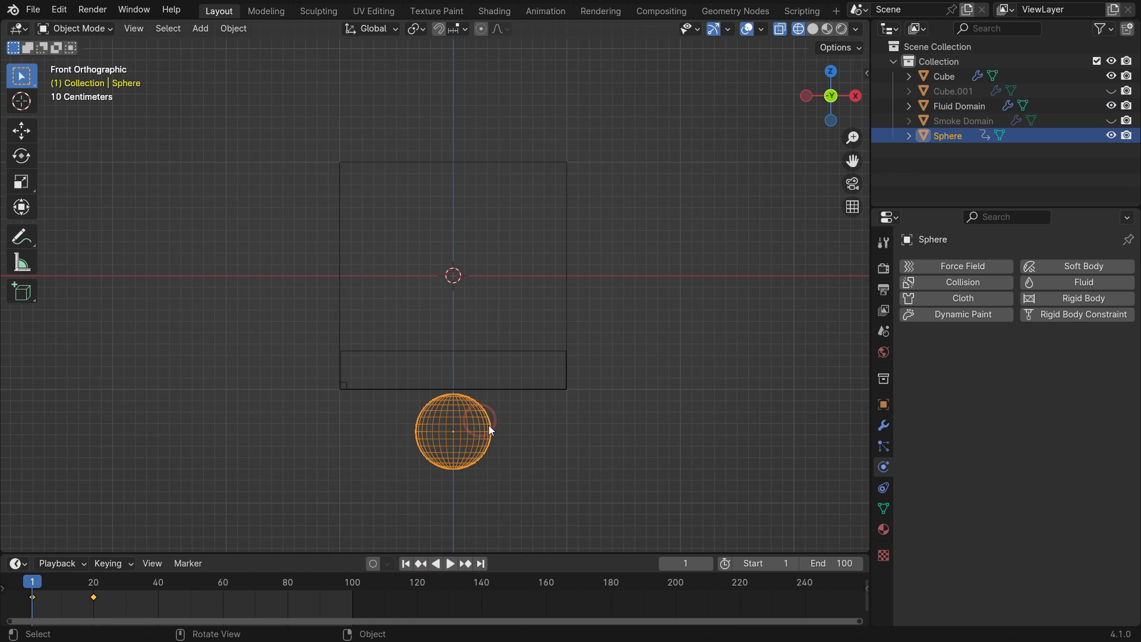
Give the sphere fluid physics as a Guide-type effector, then select the Fluid Domain
{"action": "left_click", "coordinate": [1082, 282]}
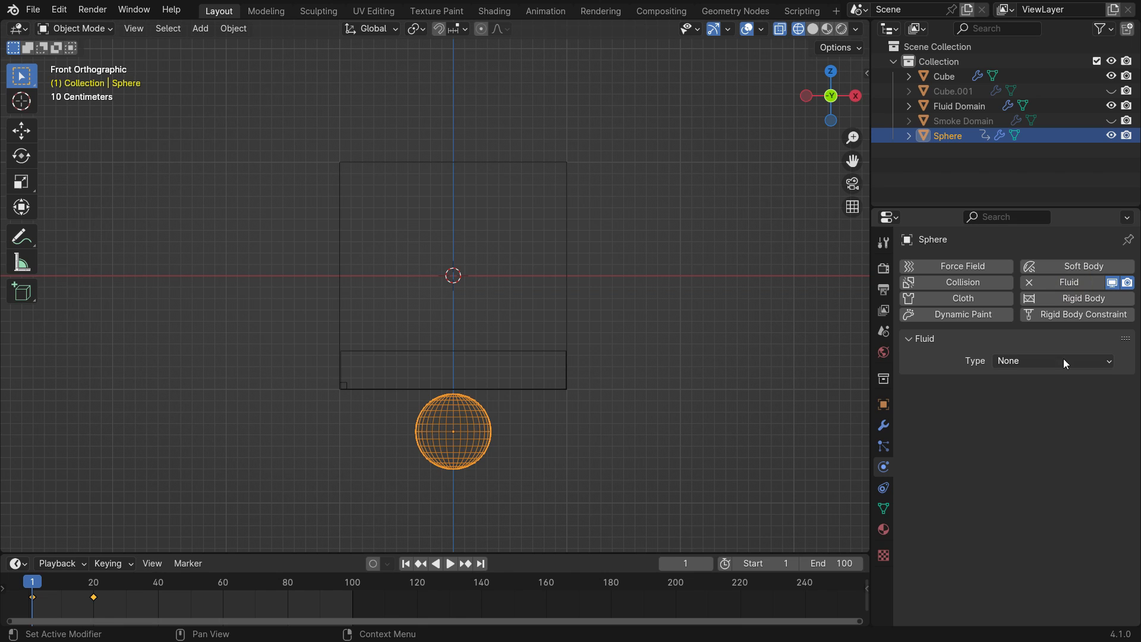
{"action": "left_click", "coordinate": [1050, 360]}
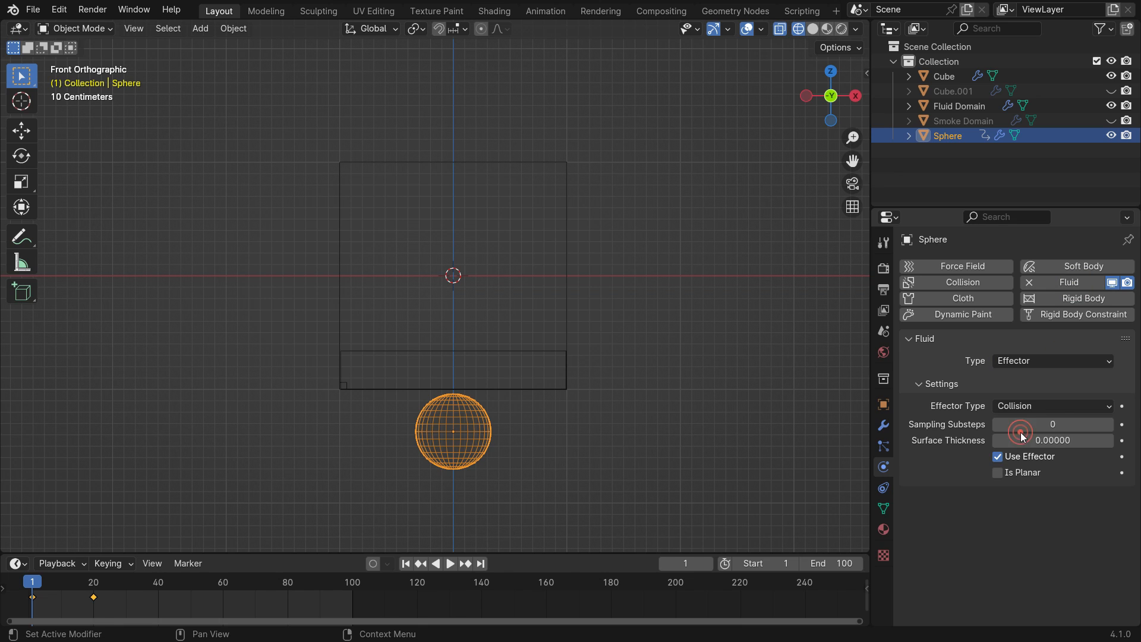
{"action": "left_click", "coordinate": [1051, 406]}
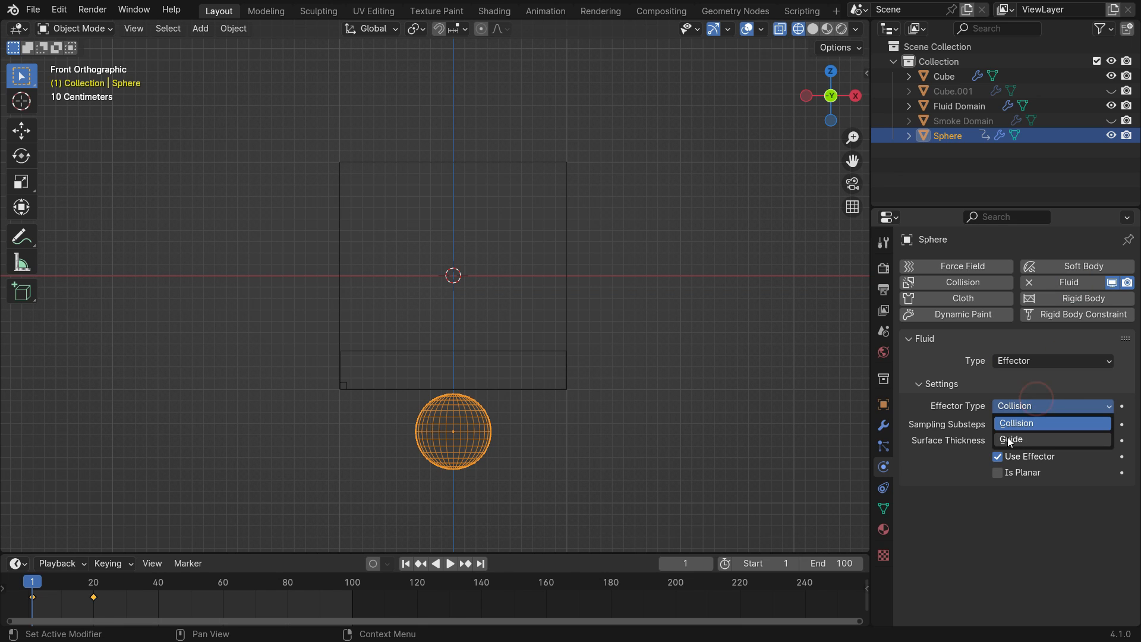
{"action": "left_click", "coordinate": [1010, 439]}
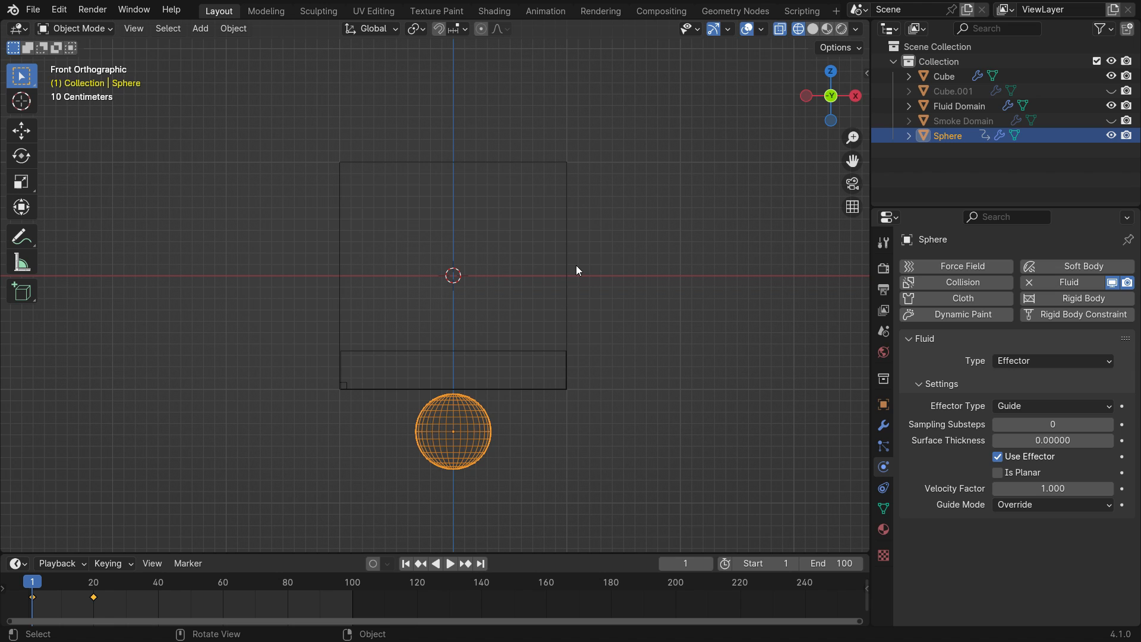
{"action": "left_click", "coordinate": [960, 106]}
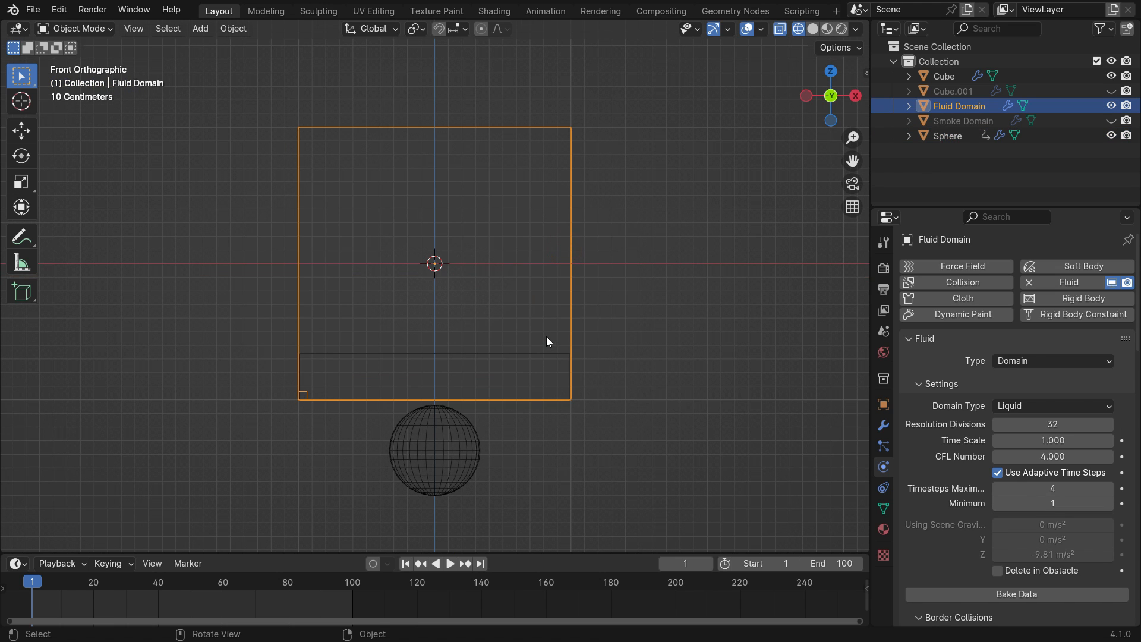
Set the domain's guide Velocity Source to Effector with weight 1.0 and bake guides
{"action": "scroll", "scroll_direction": "down", "scroll_amount": 3}
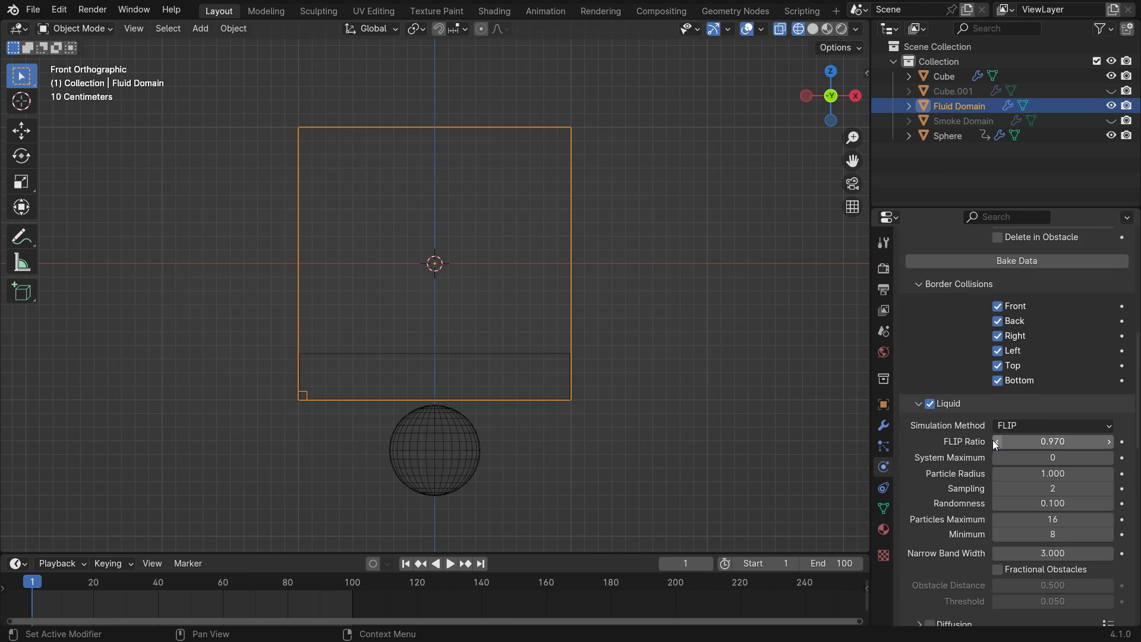
{"action": "scroll", "scroll_direction": "down", "scroll_amount": 3}
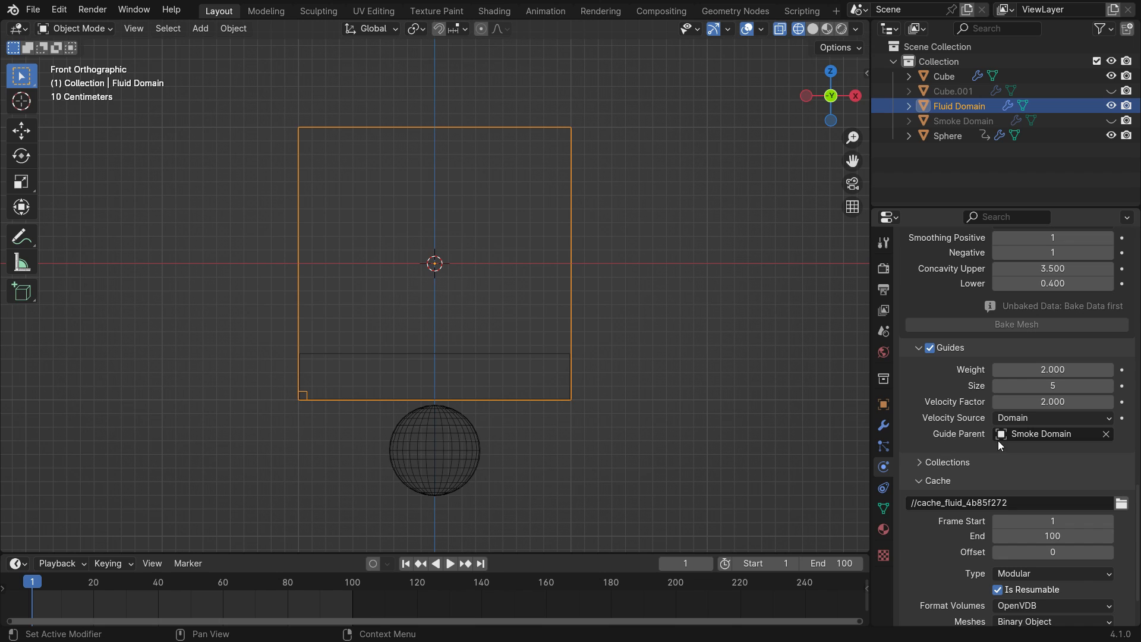
{"action": "left_click", "coordinate": [1050, 417]}
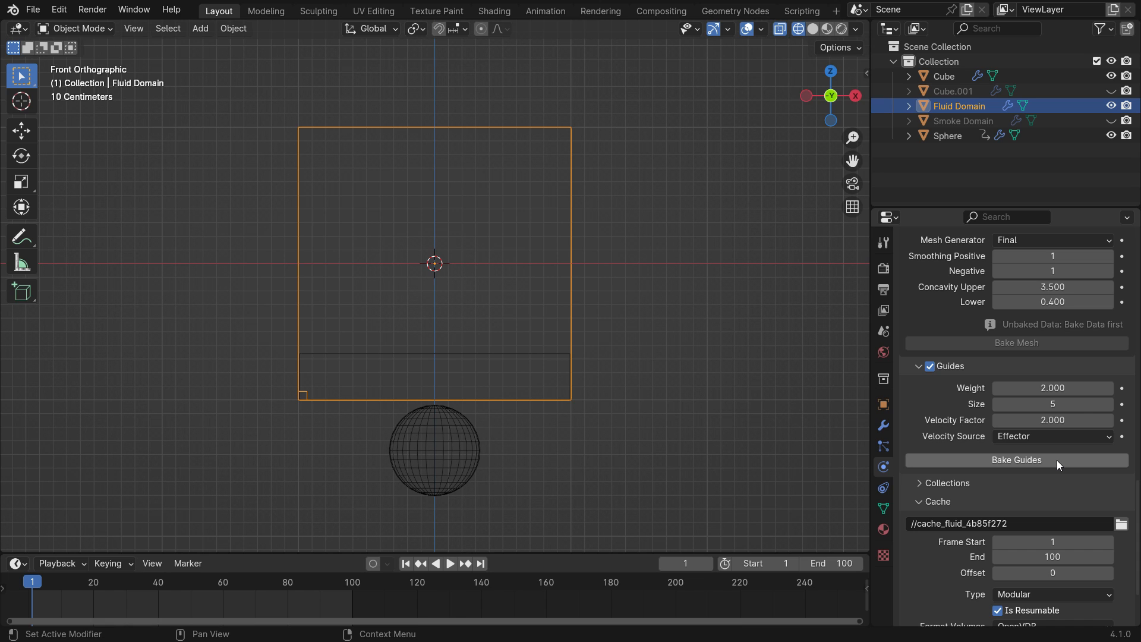
{"action": "mouse_move", "coordinate": [1060, 464]}
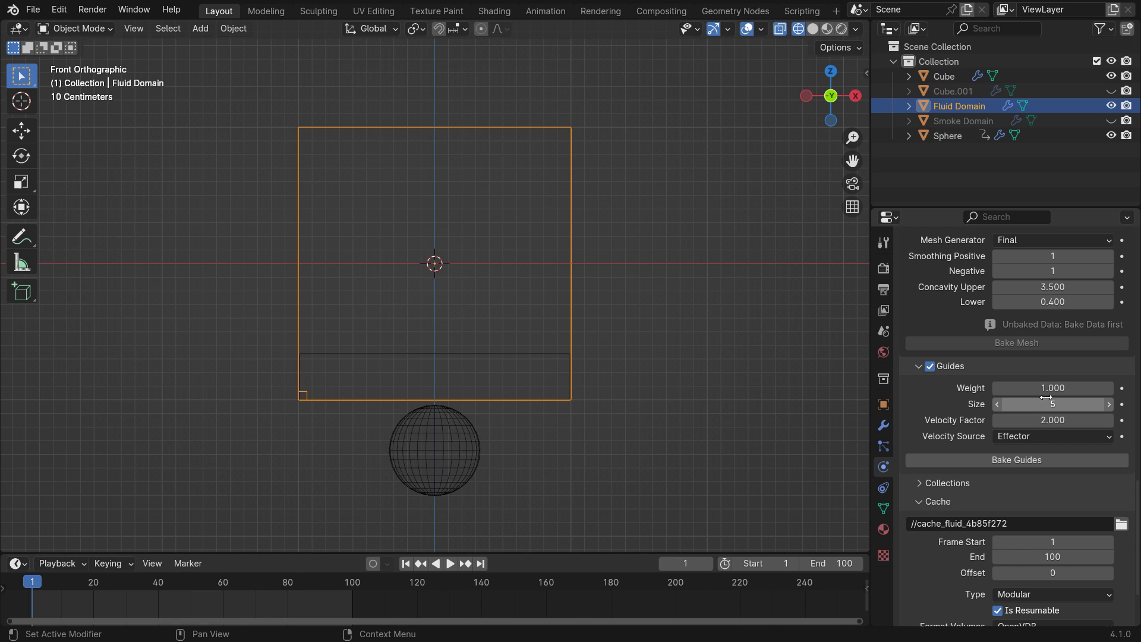
{"action": "left_click", "coordinate": [1015, 460]}
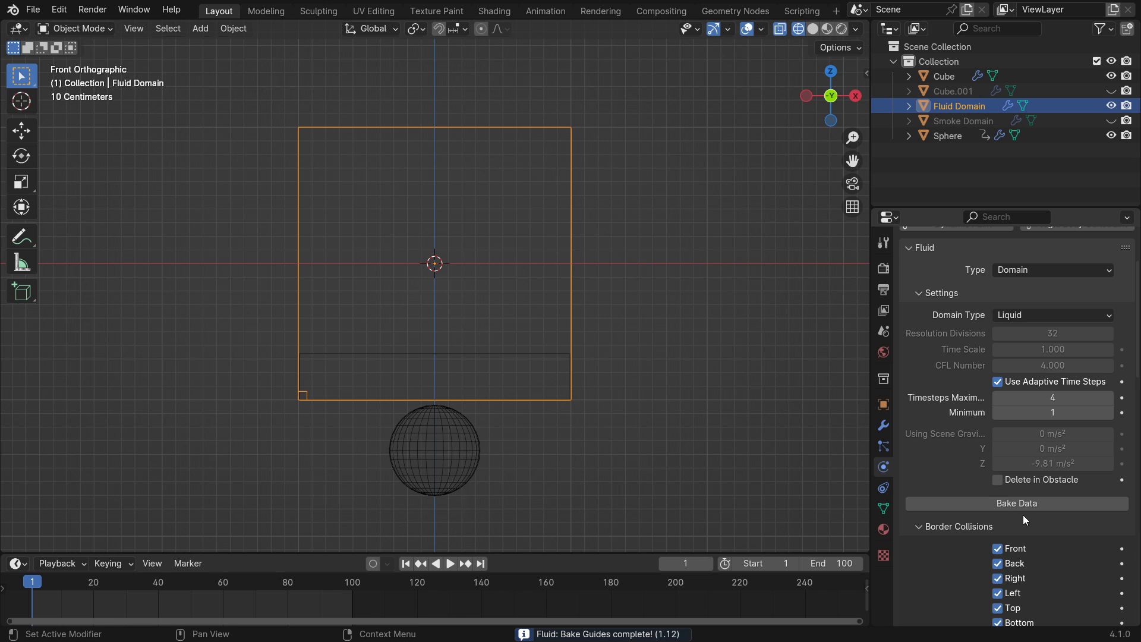
Bake the liquid data and play it back to watch liquid follow the rising sphere
{"action": "left_click", "coordinate": [1016, 503]}
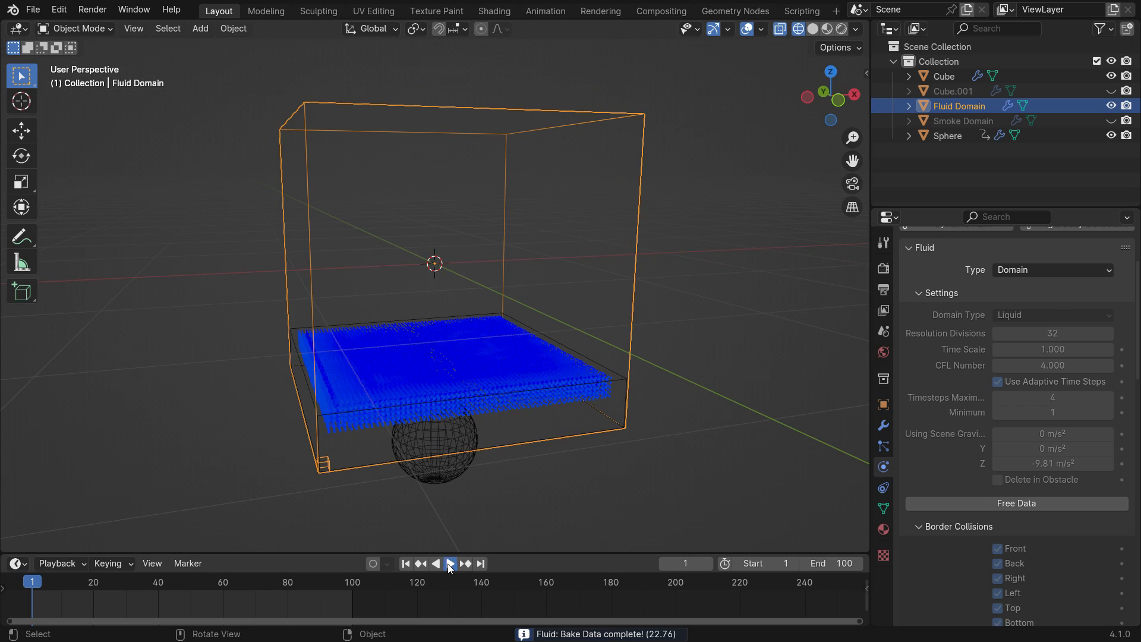
{"action": "left_click", "coordinate": [450, 563]}
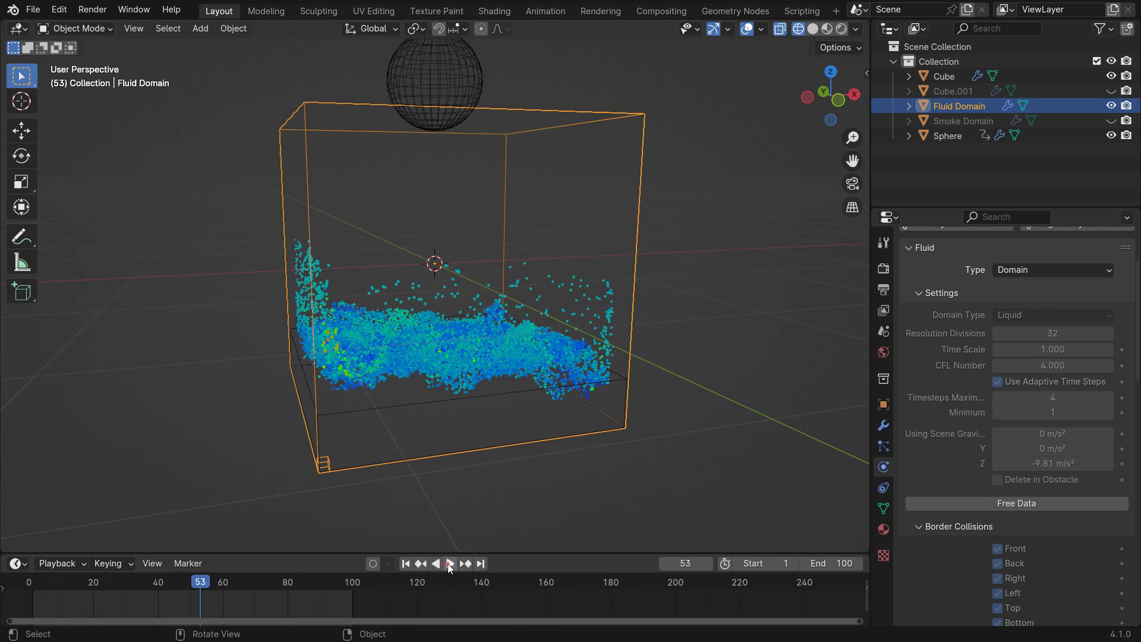
{"action": "left_click", "coordinate": [450, 563]}
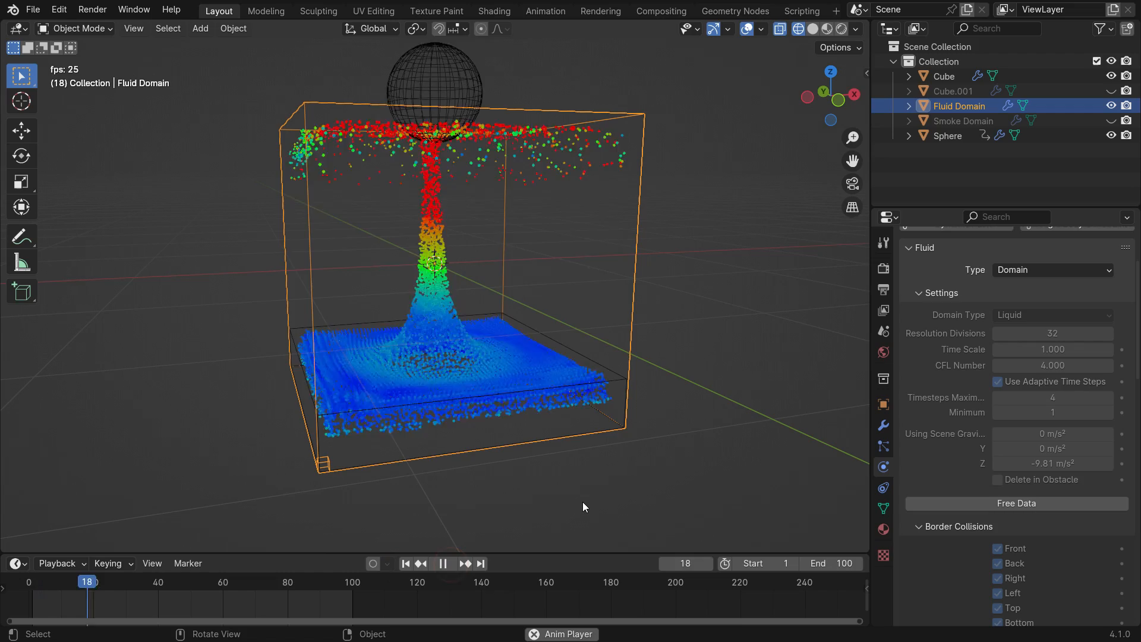